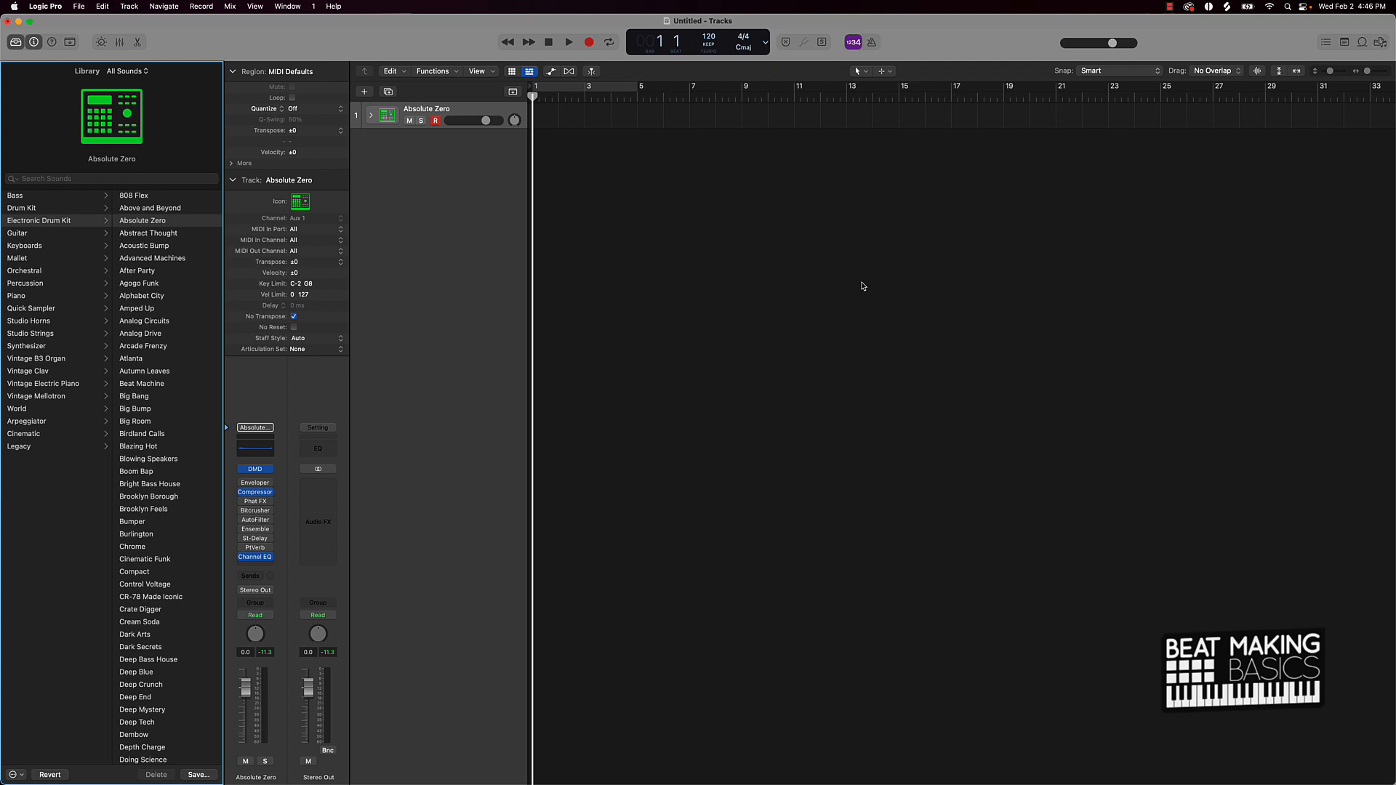
mouse_move(325, 401)
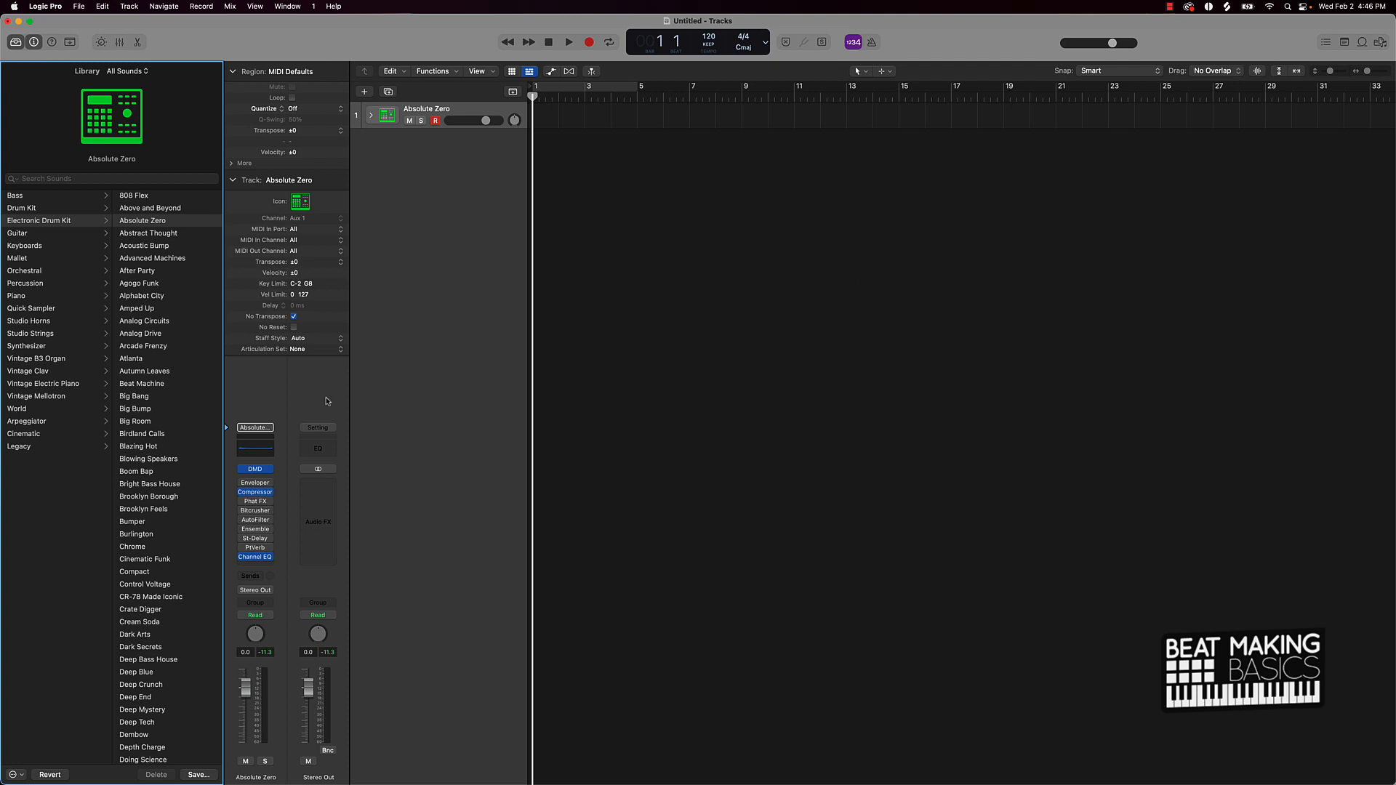
mouse_move(114, 362)
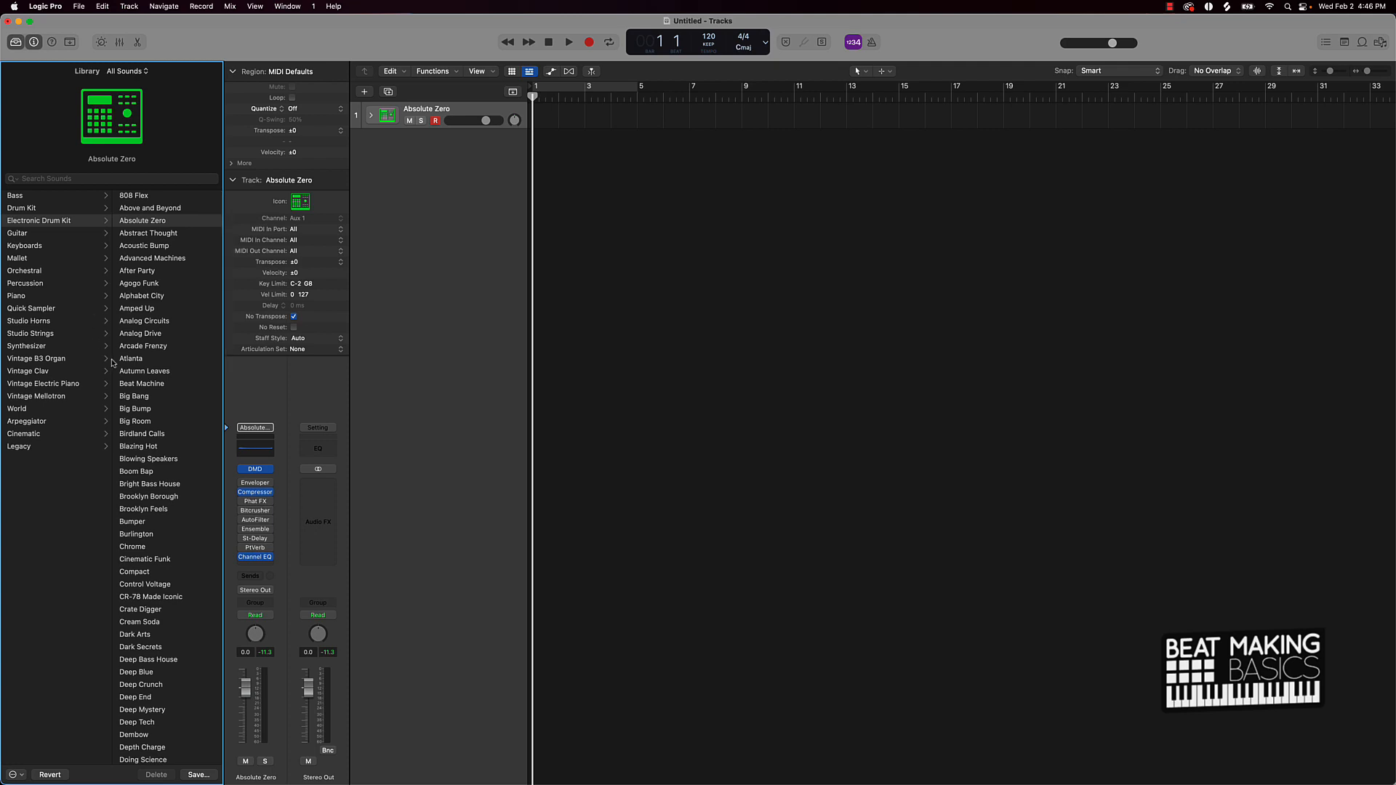
mouse_move(133, 362)
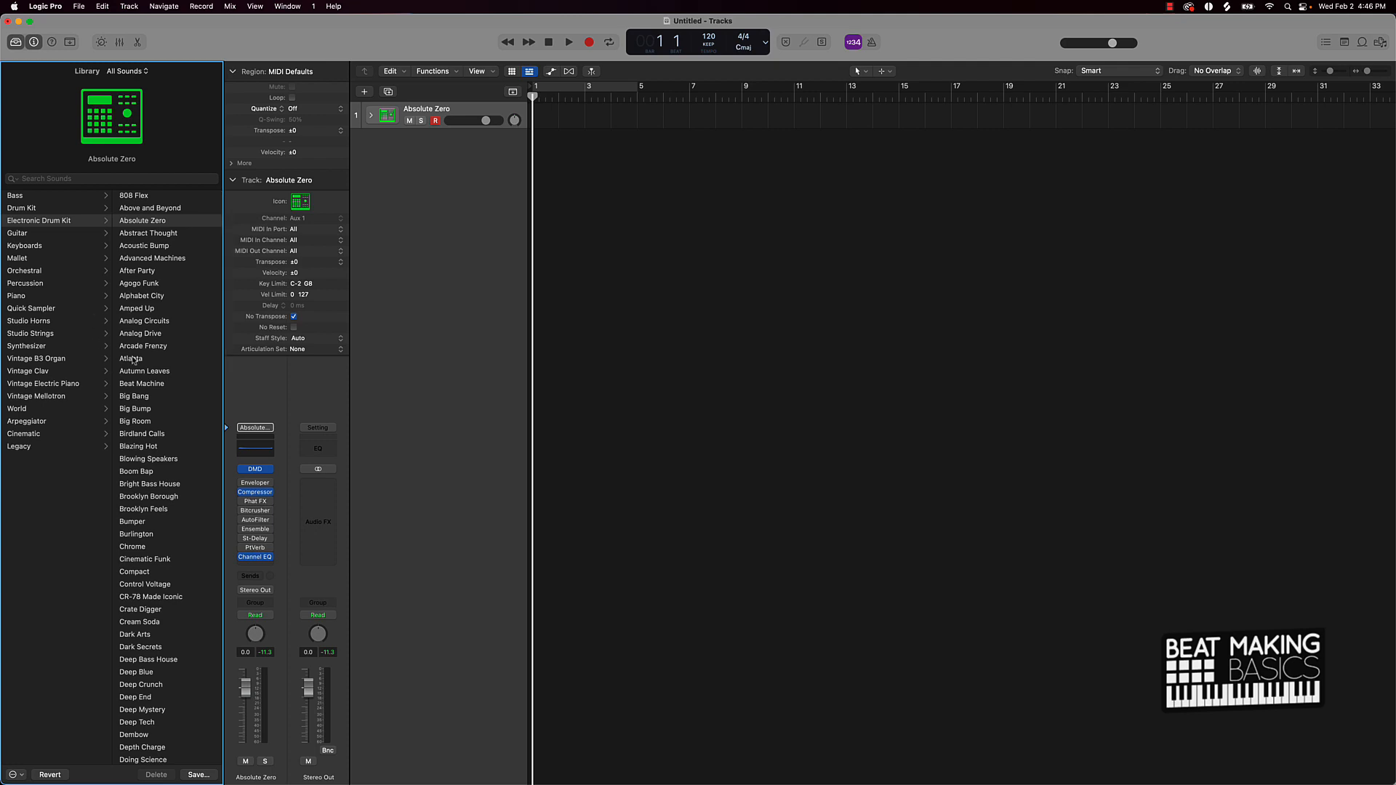
mouse_move(134, 439)
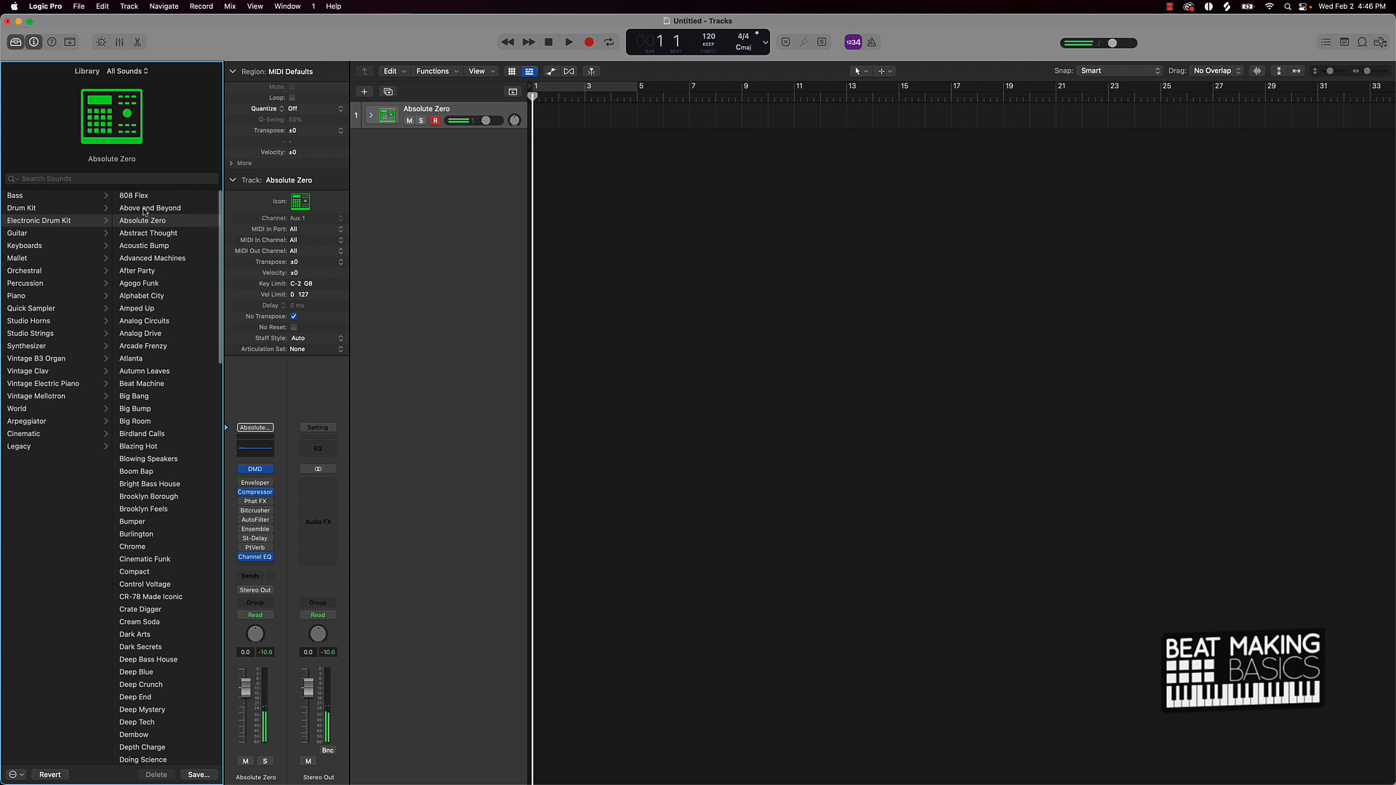
Step: Replace the Absolute Zero kit with the Above and Beyond electronic drum kit from the Library
click(150, 207)
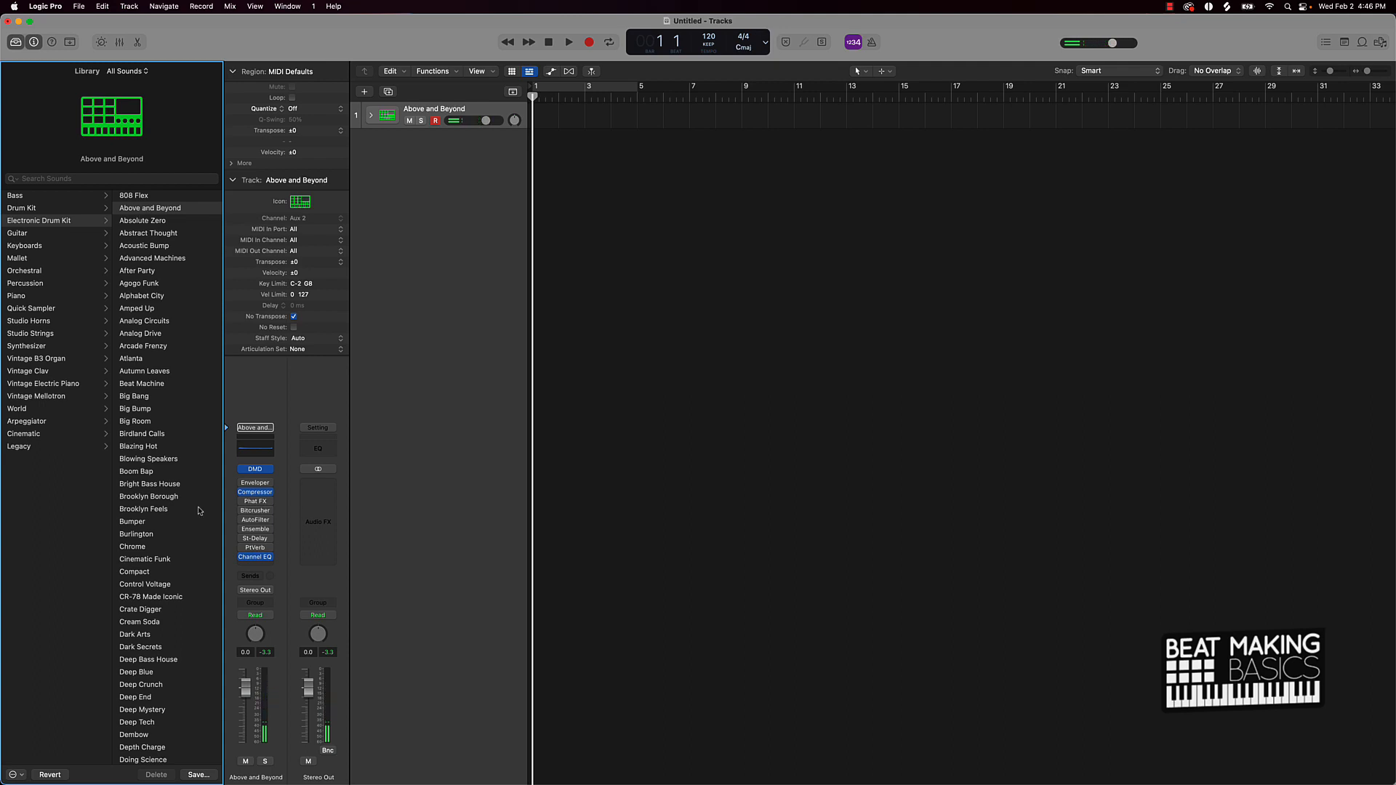
Step: Browse the Audio Units plug-in list from the empty Audio FX slot below Channel EQ
click(255, 556)
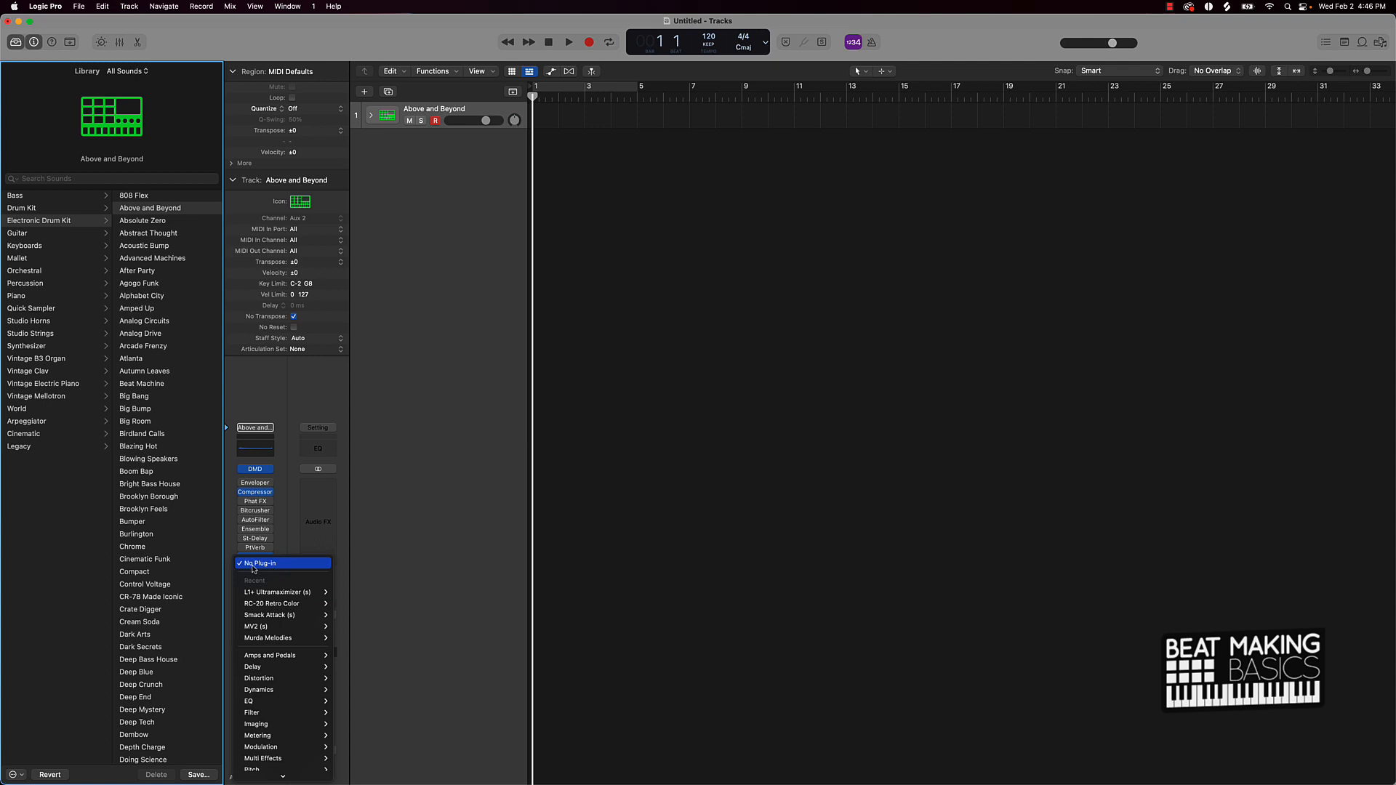
click(257, 773)
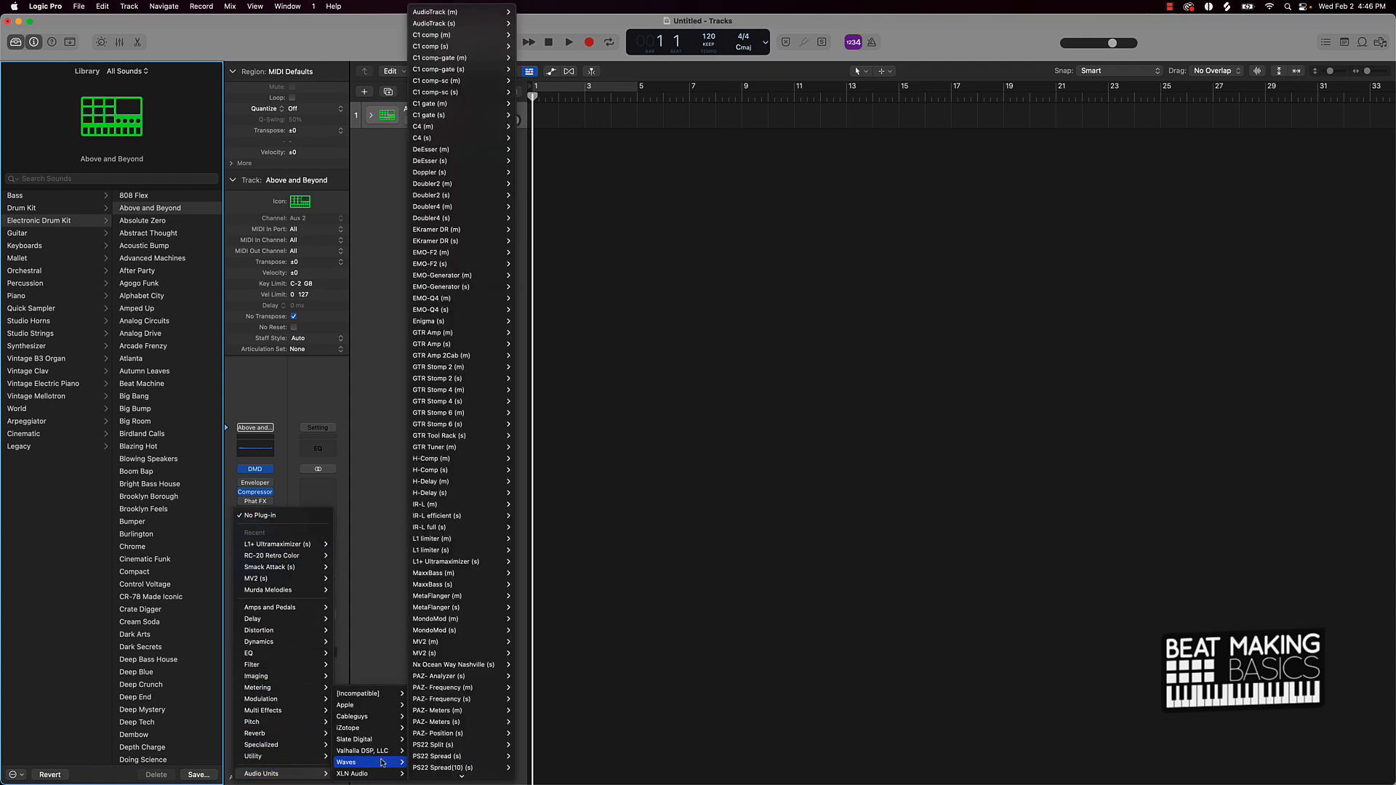
mouse_move(436, 757)
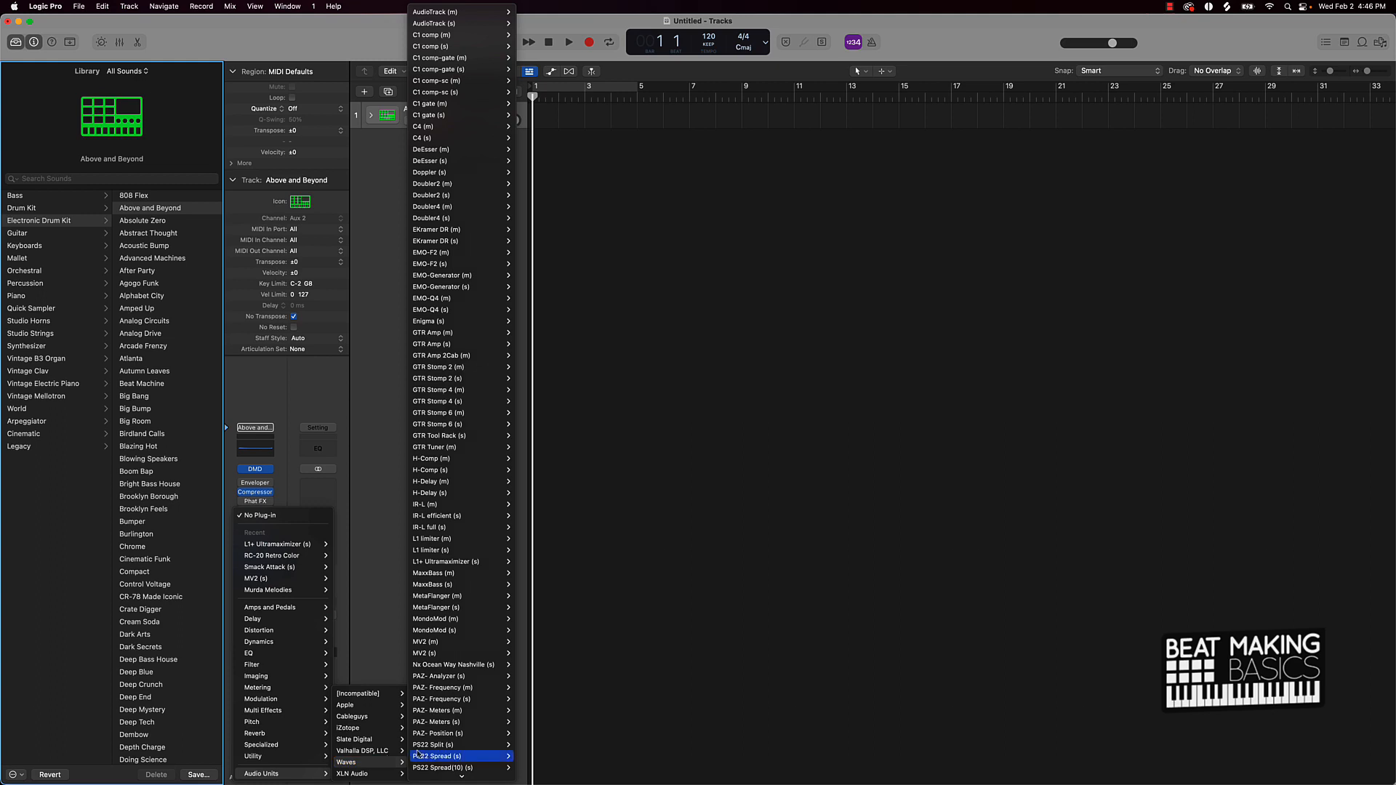
mouse_move(435, 550)
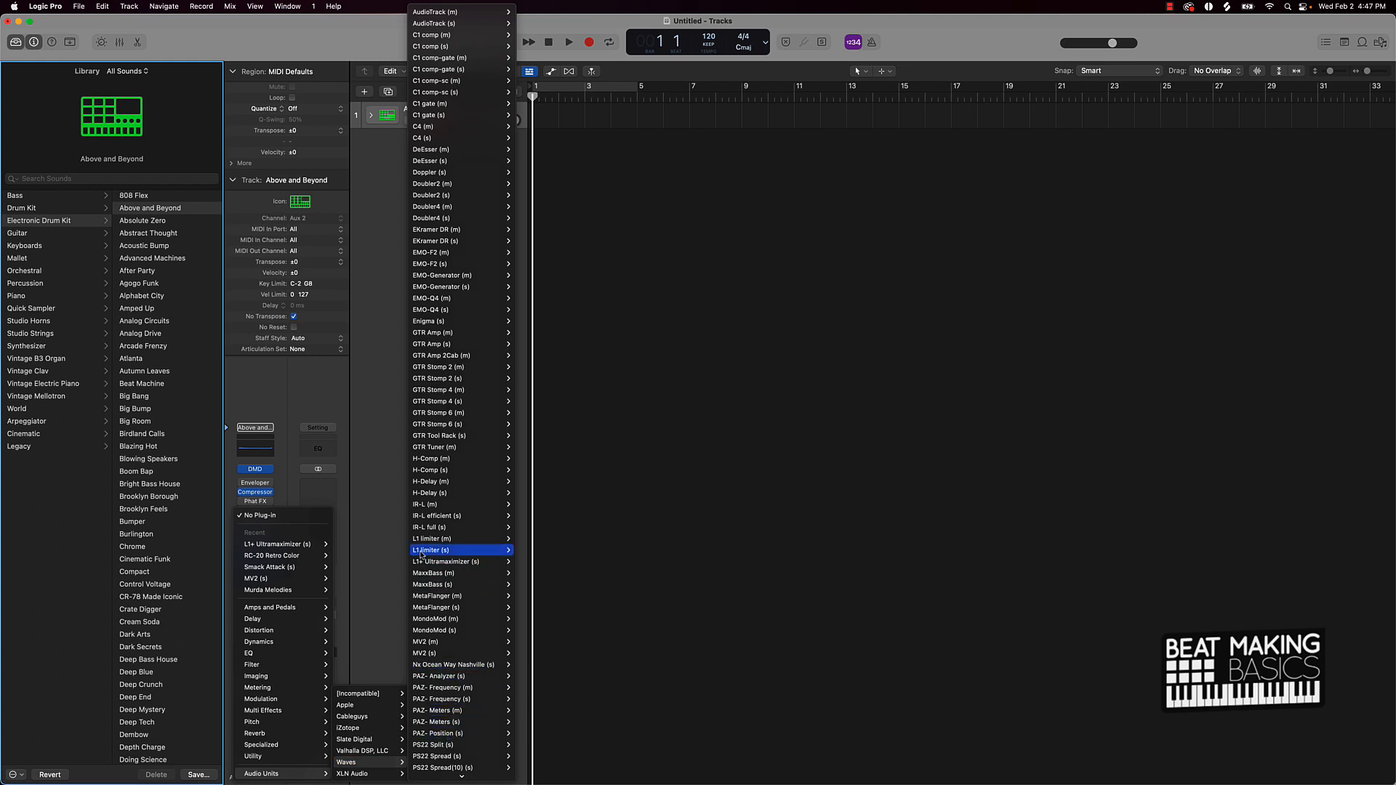
mouse_move(454, 562)
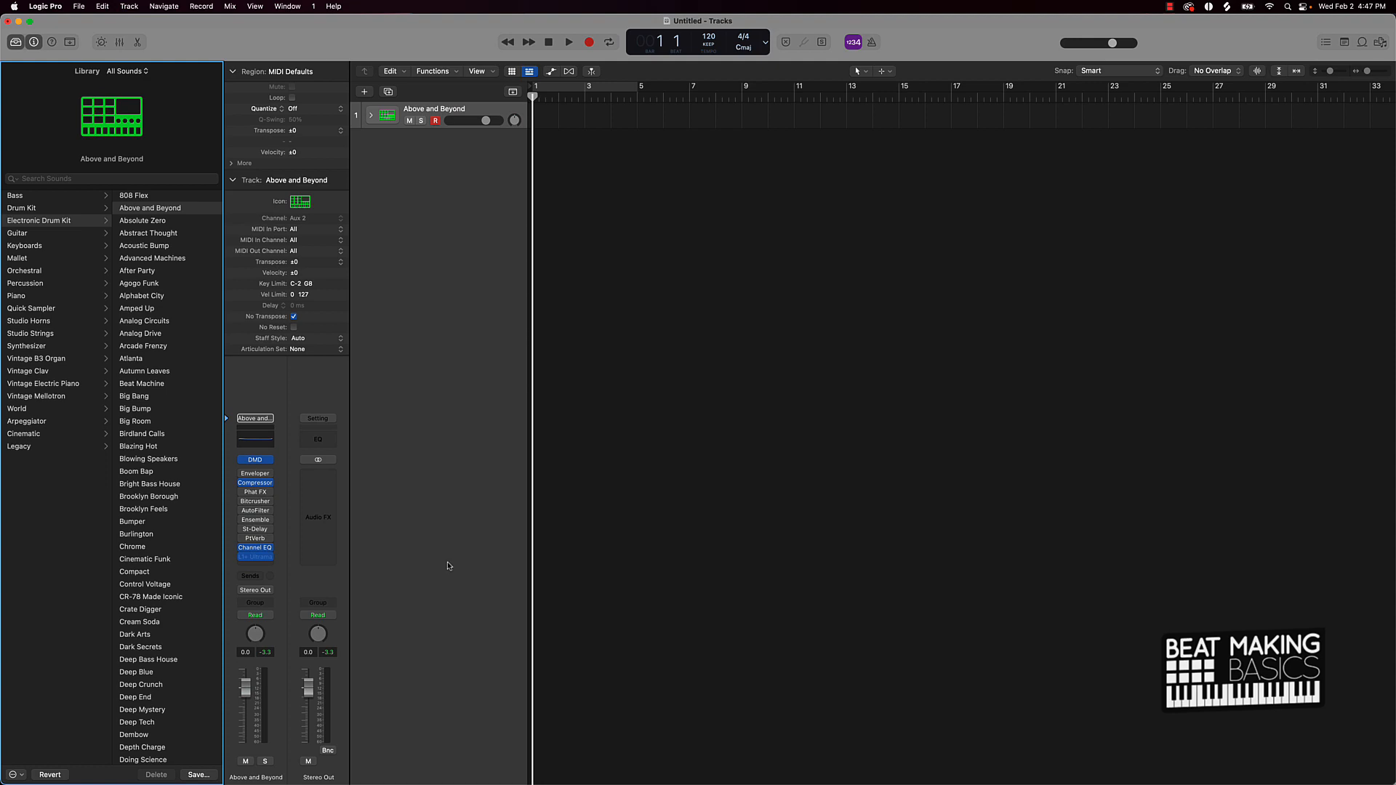
mouse_move(214, 676)
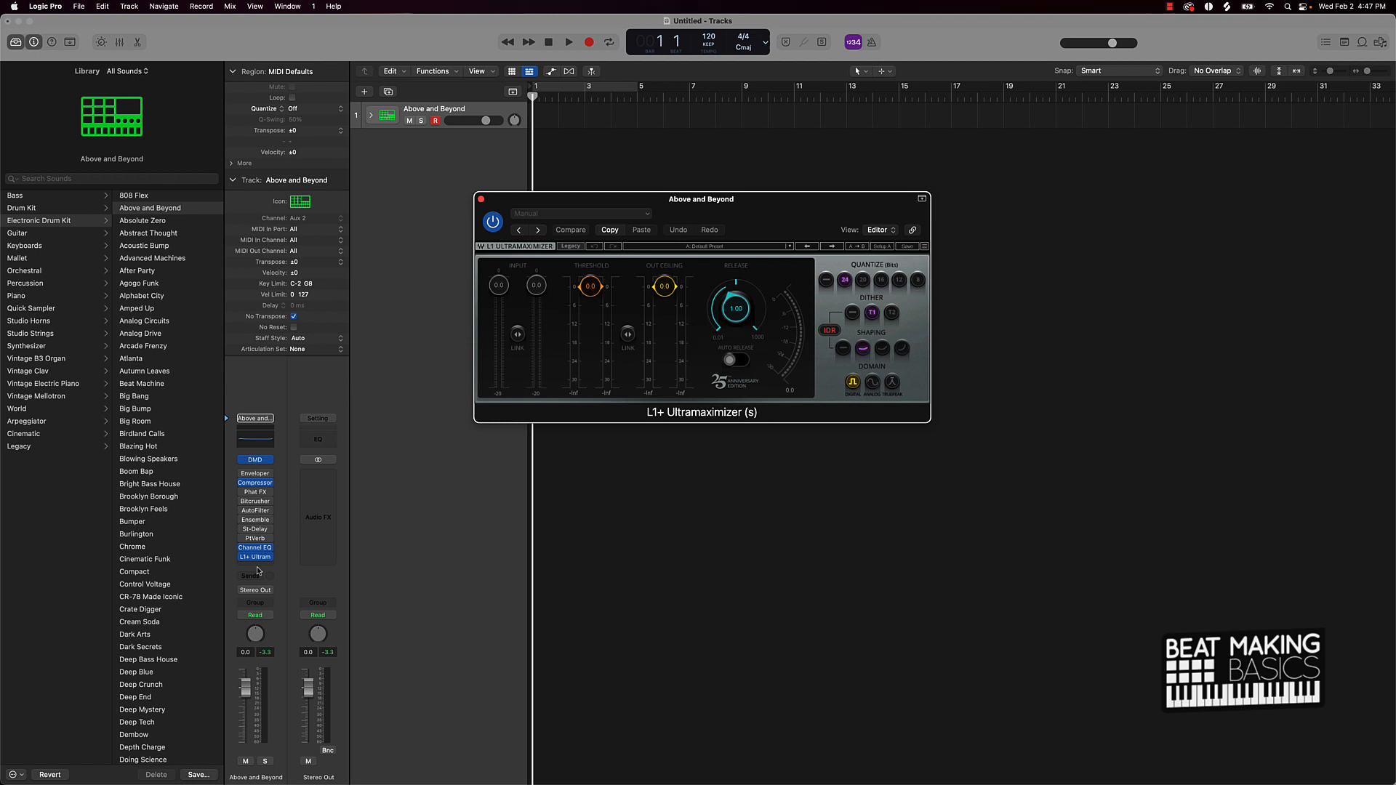
mouse_move(257, 574)
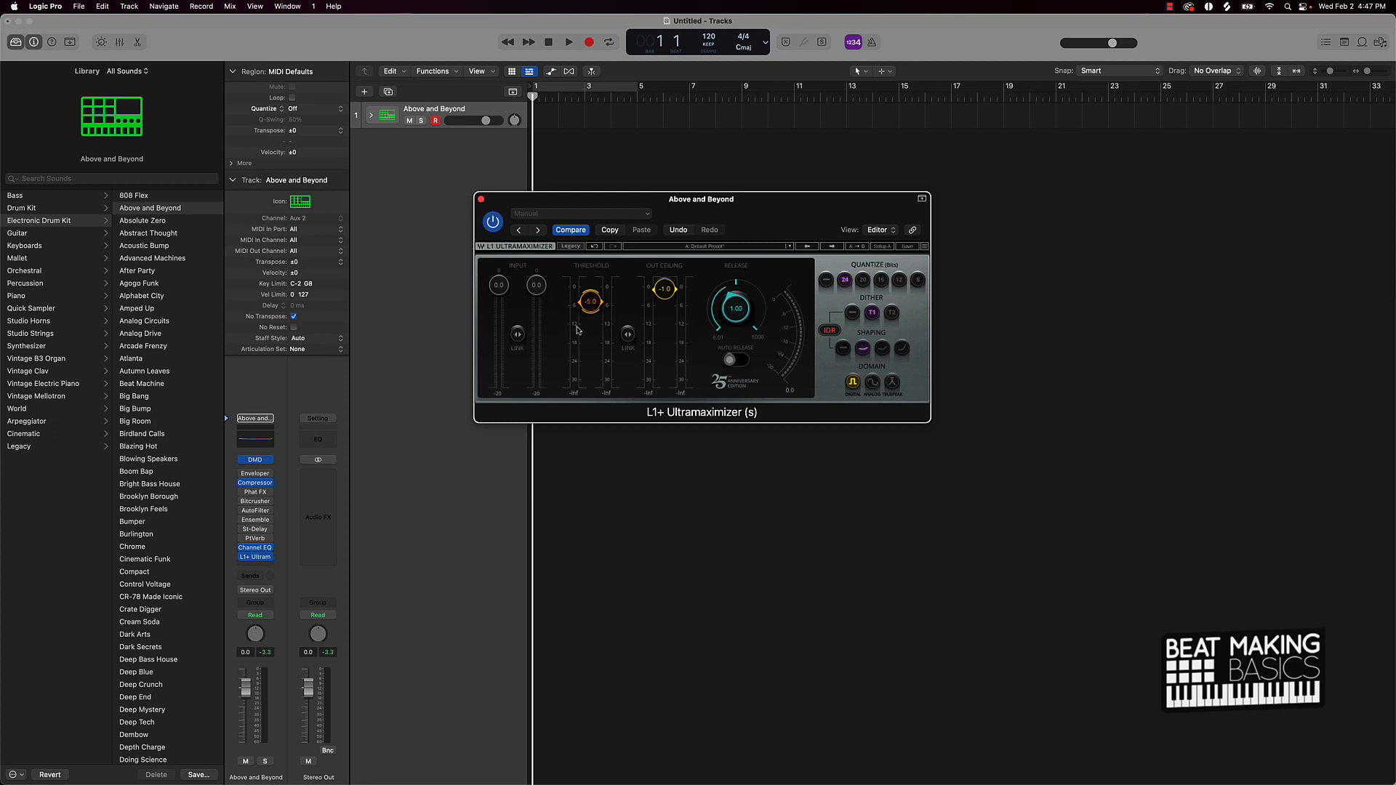
mouse_move(788, 433)
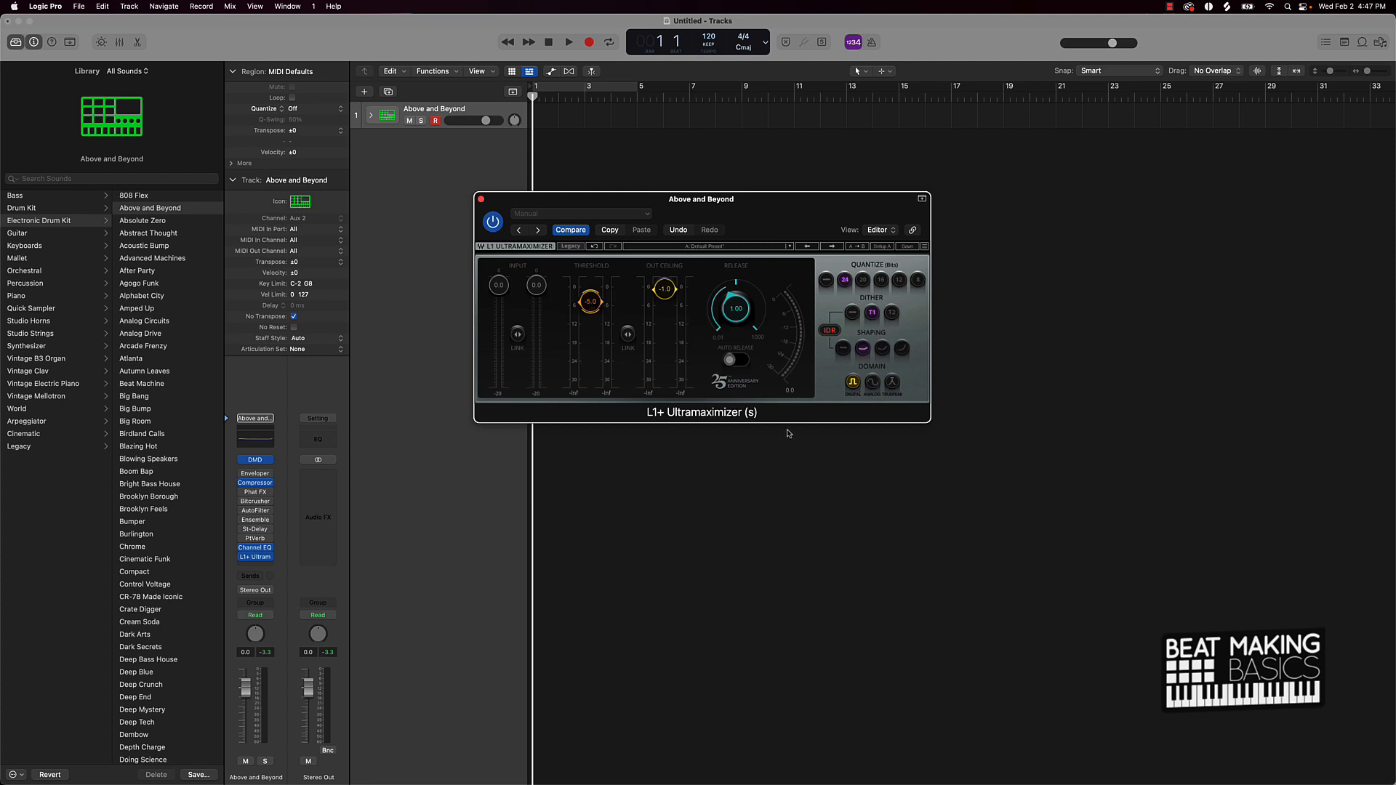
Step: Set the L1+ ceiling to -1.0 and threshold to -3.0, toggling bypass to compare
click(568, 42)
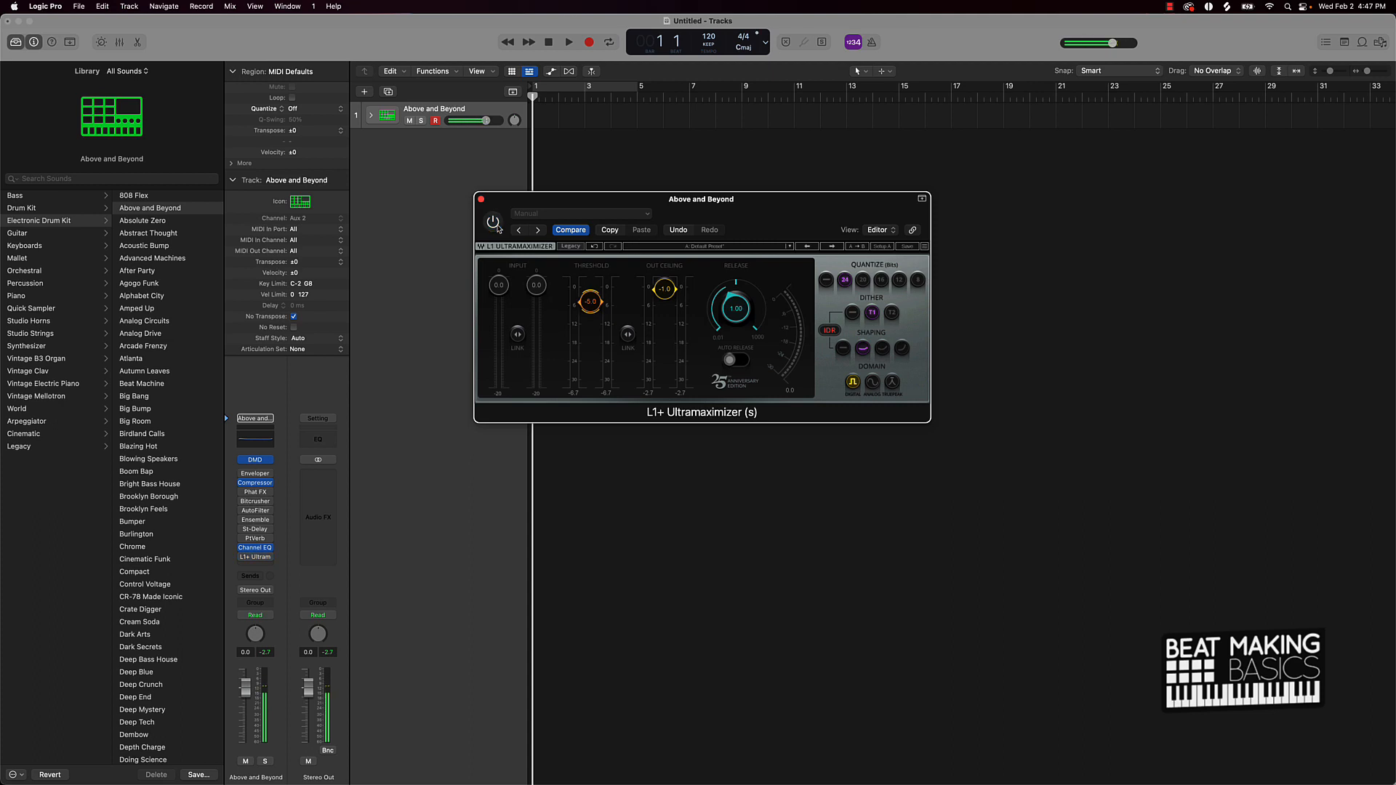
click(493, 222)
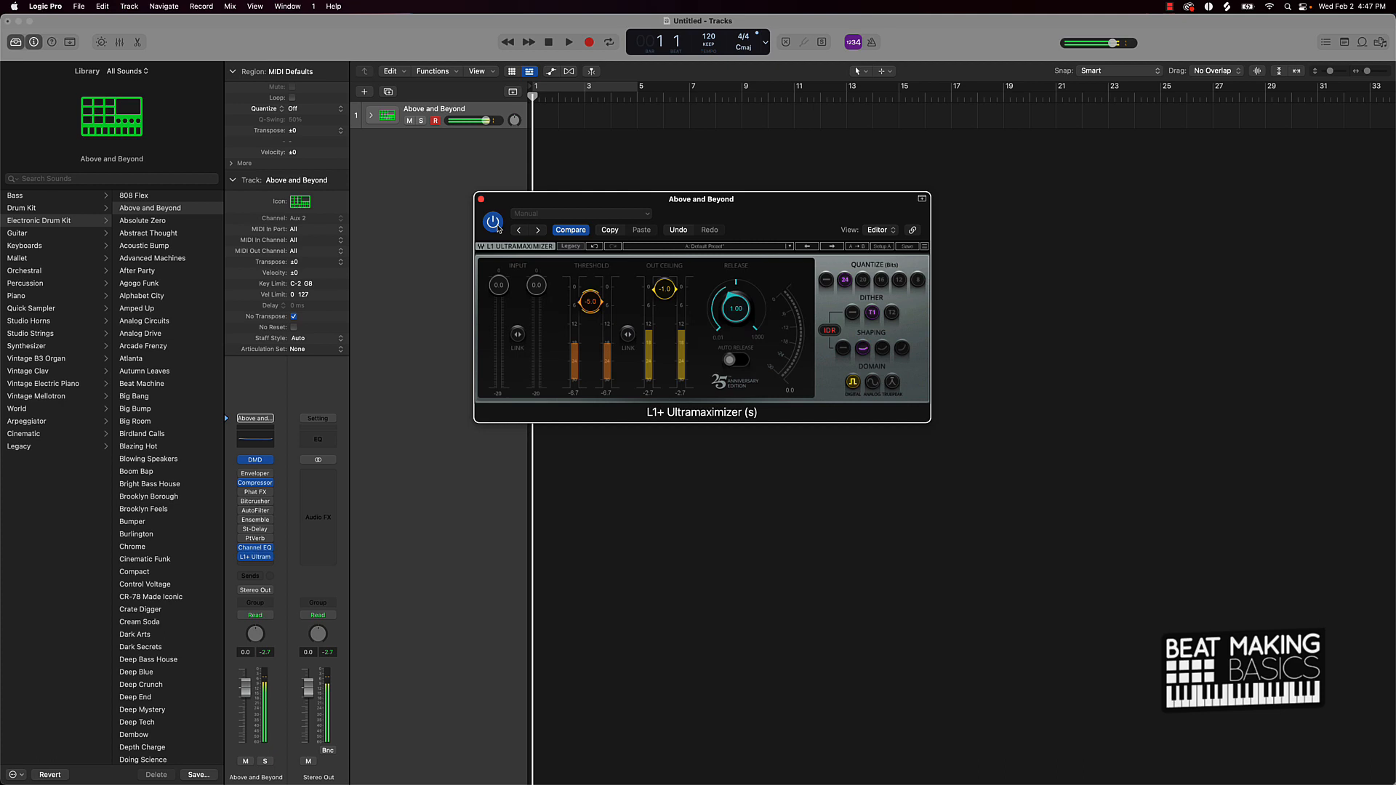
click(493, 221)
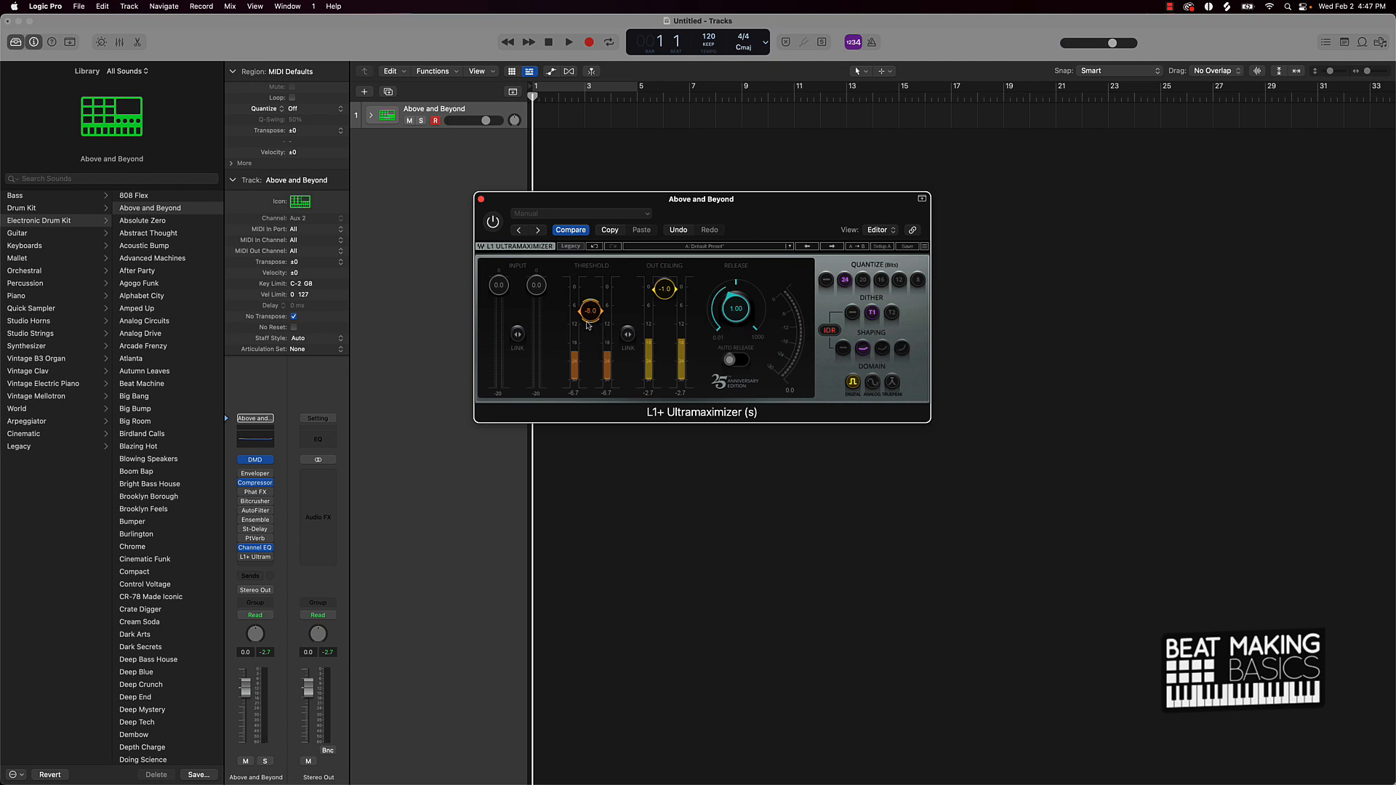
click(492, 221)
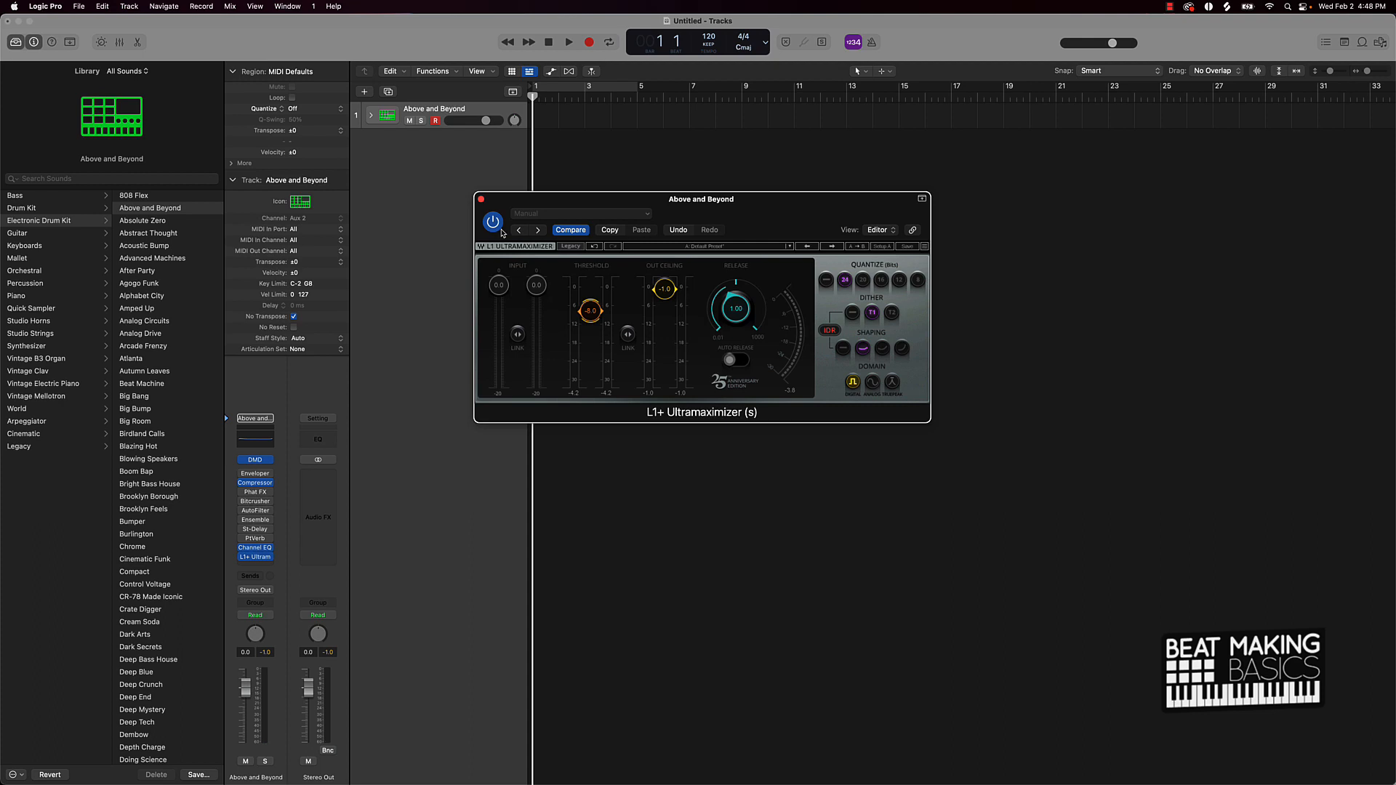
mouse_move(551, 211)
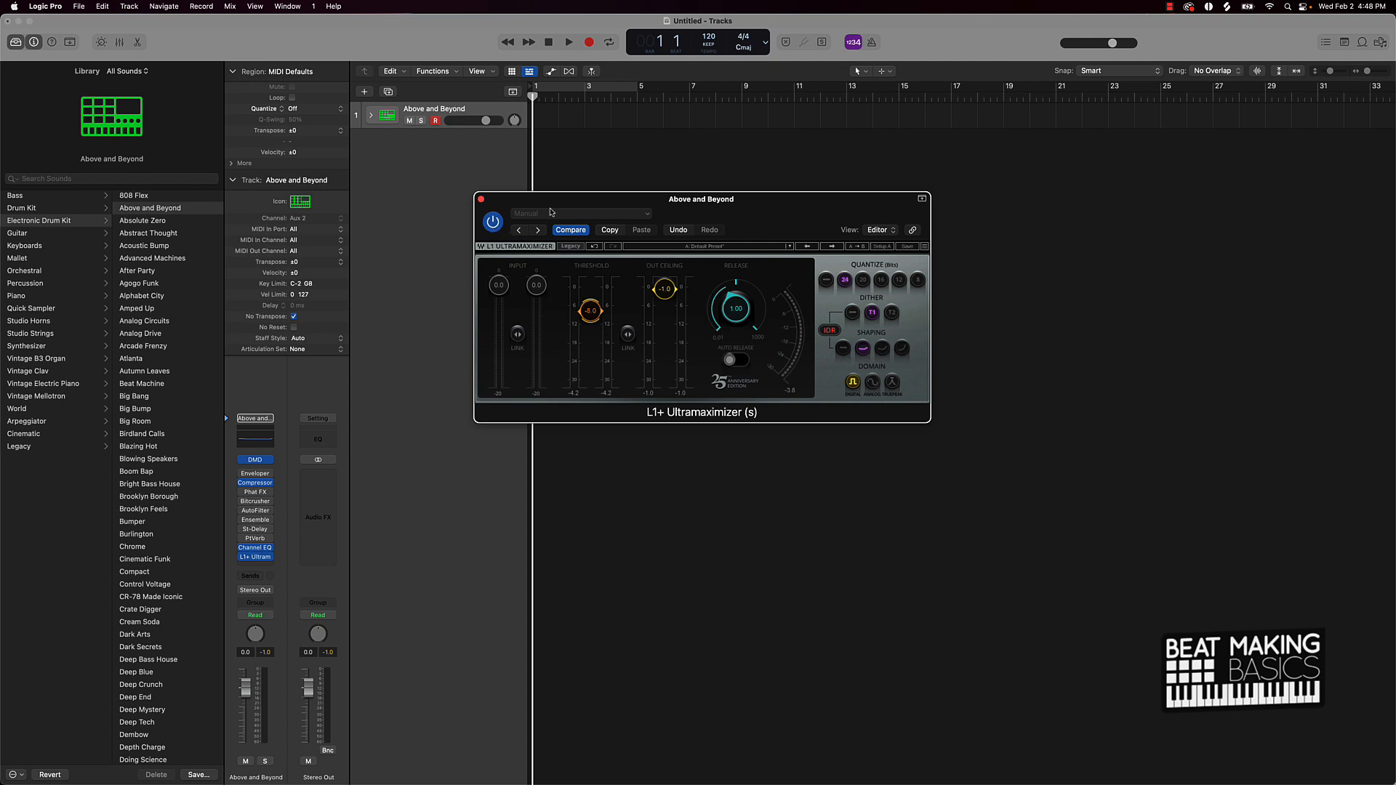
mouse_move(908, 288)
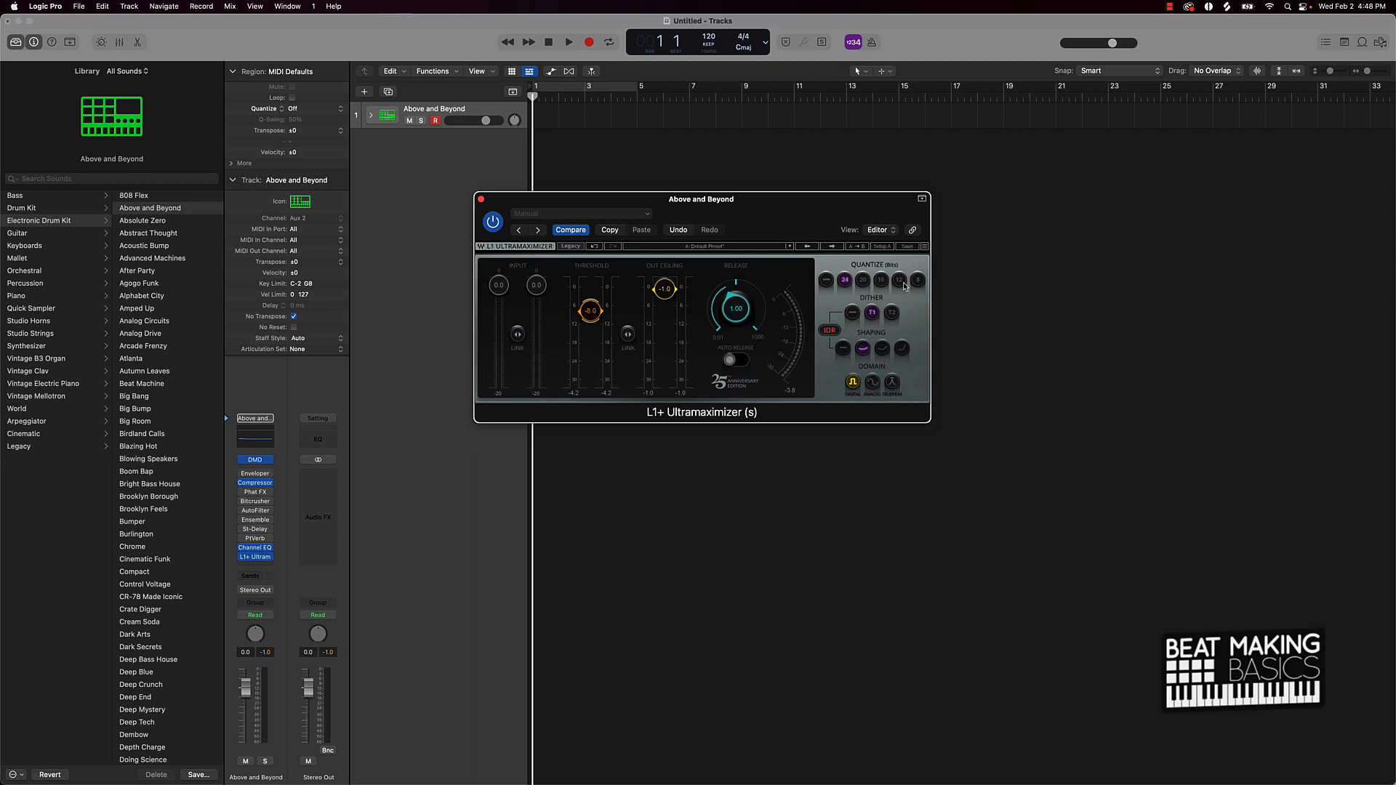
click(568, 42)
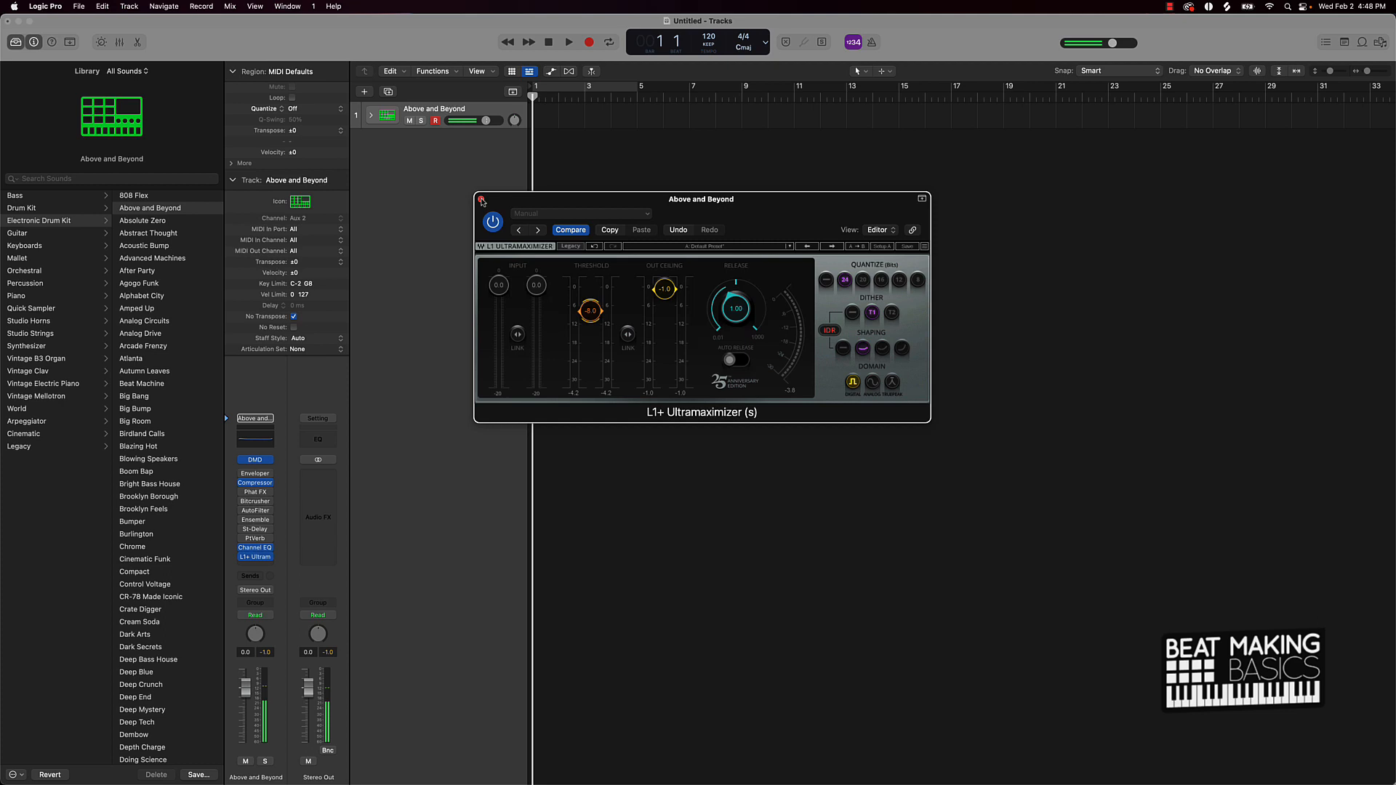
click(492, 221)
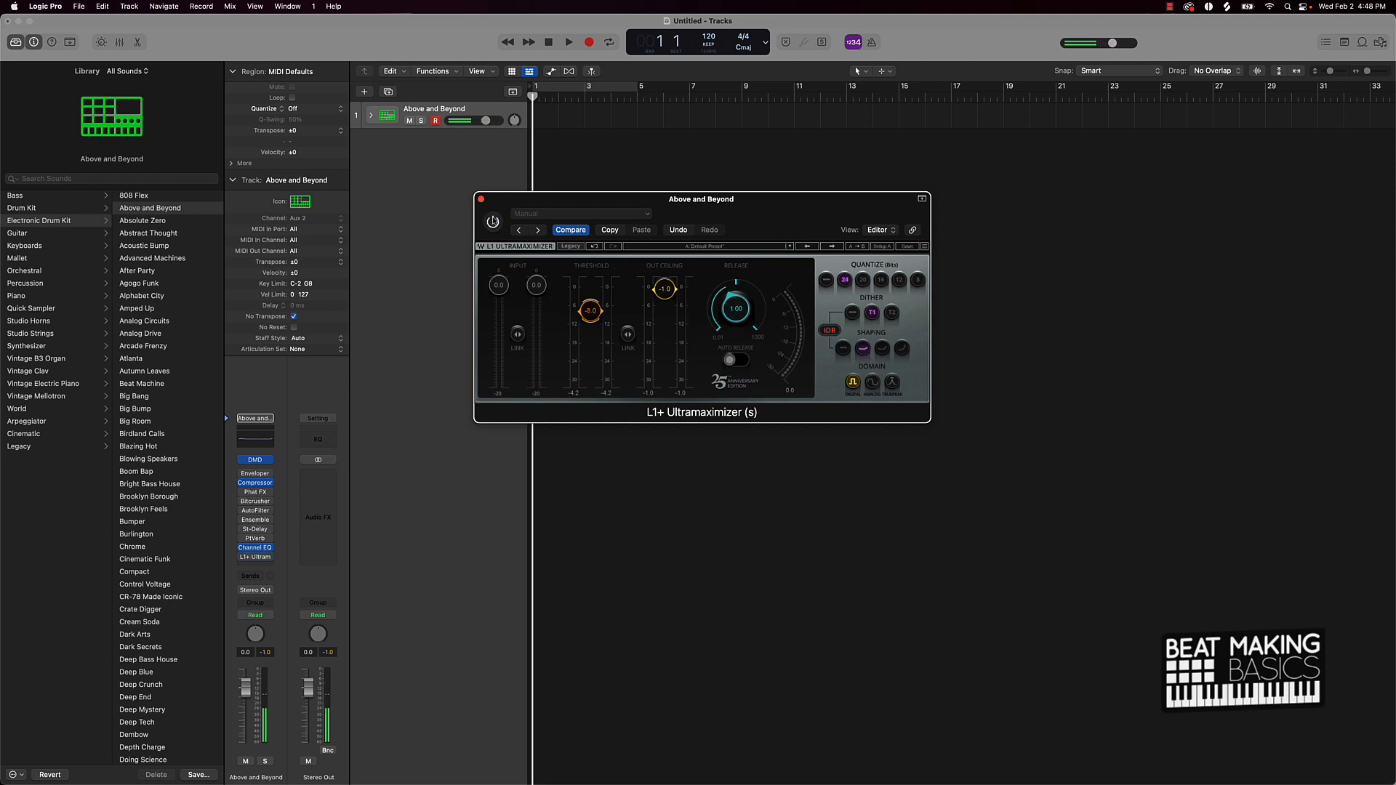
click(493, 222)
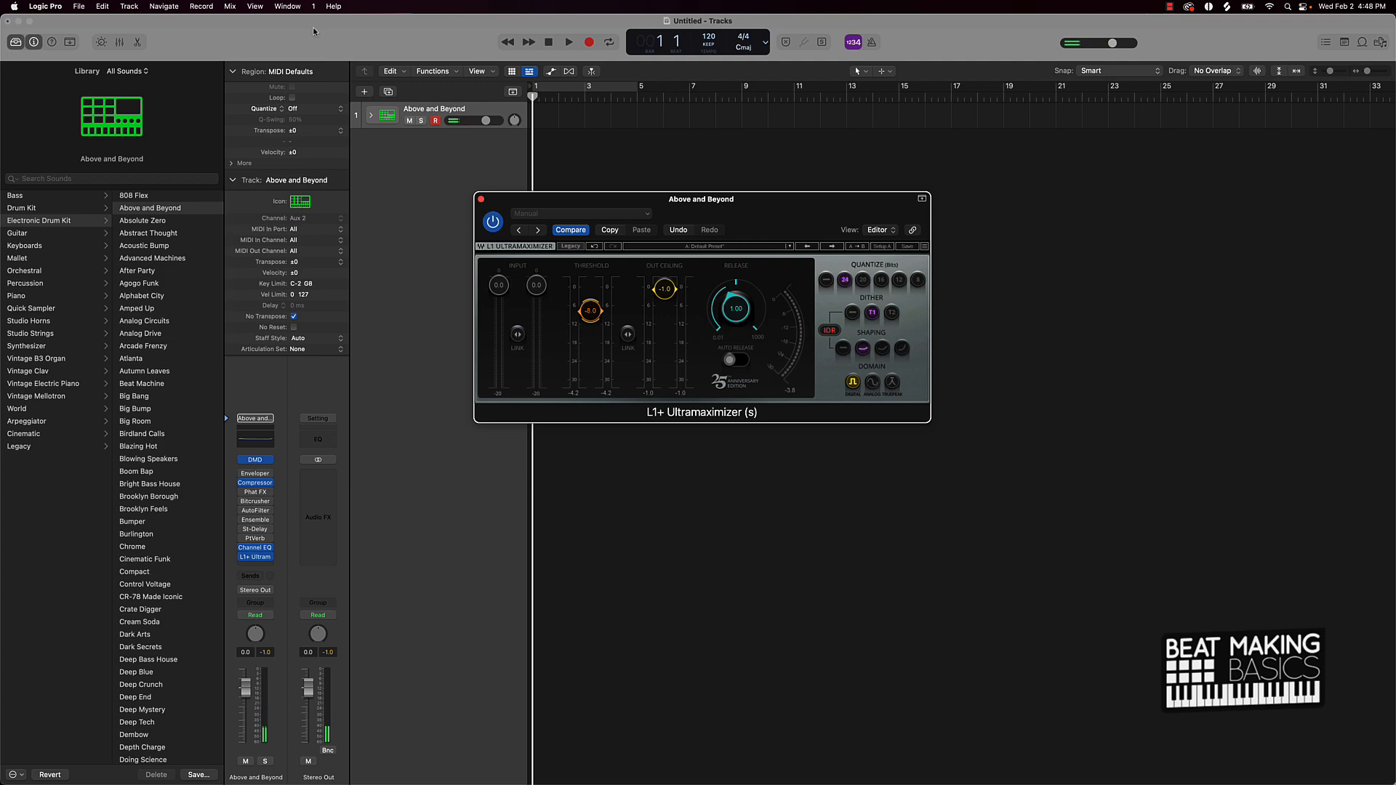
Step: Add a new software instrument track and browse the Electronic Drum Kit library
click(364, 92)
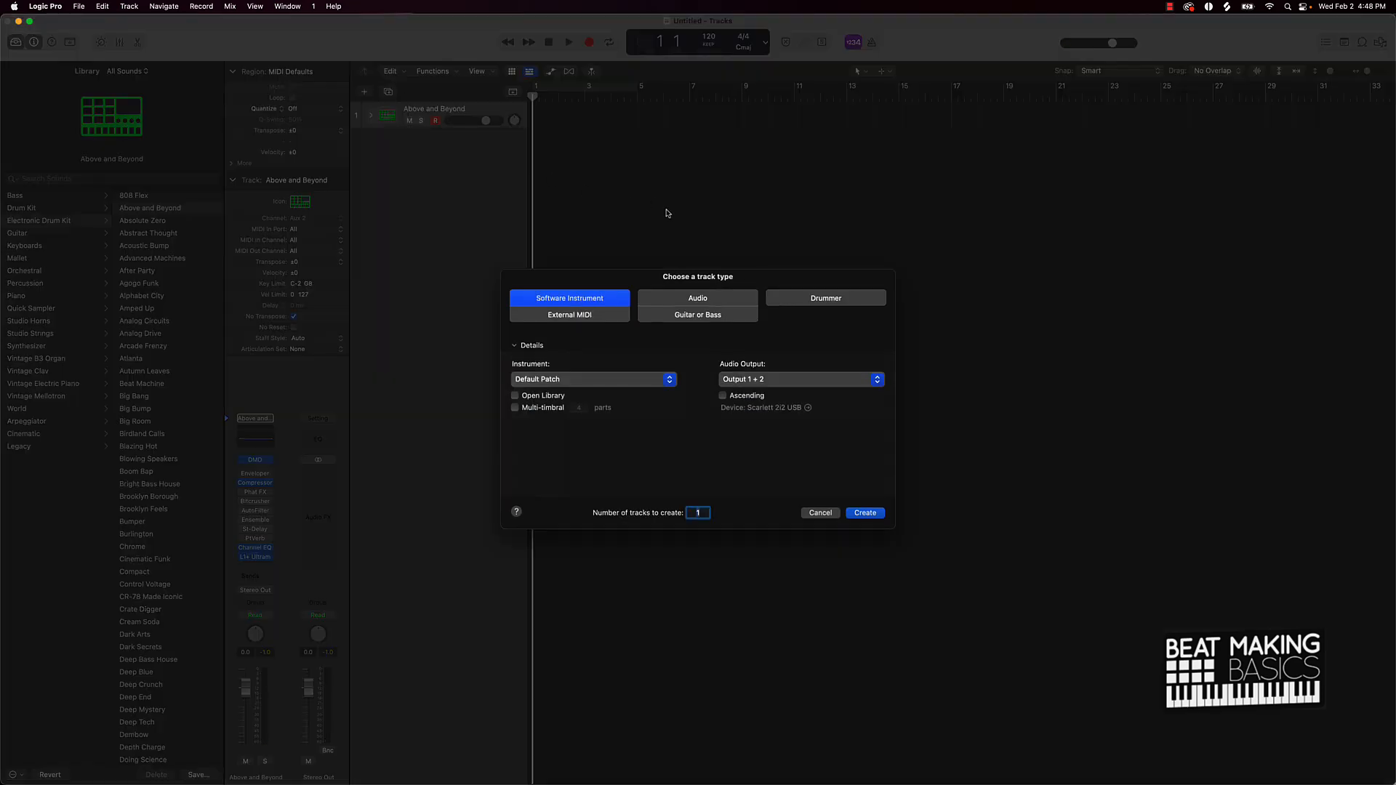
click(863, 512)
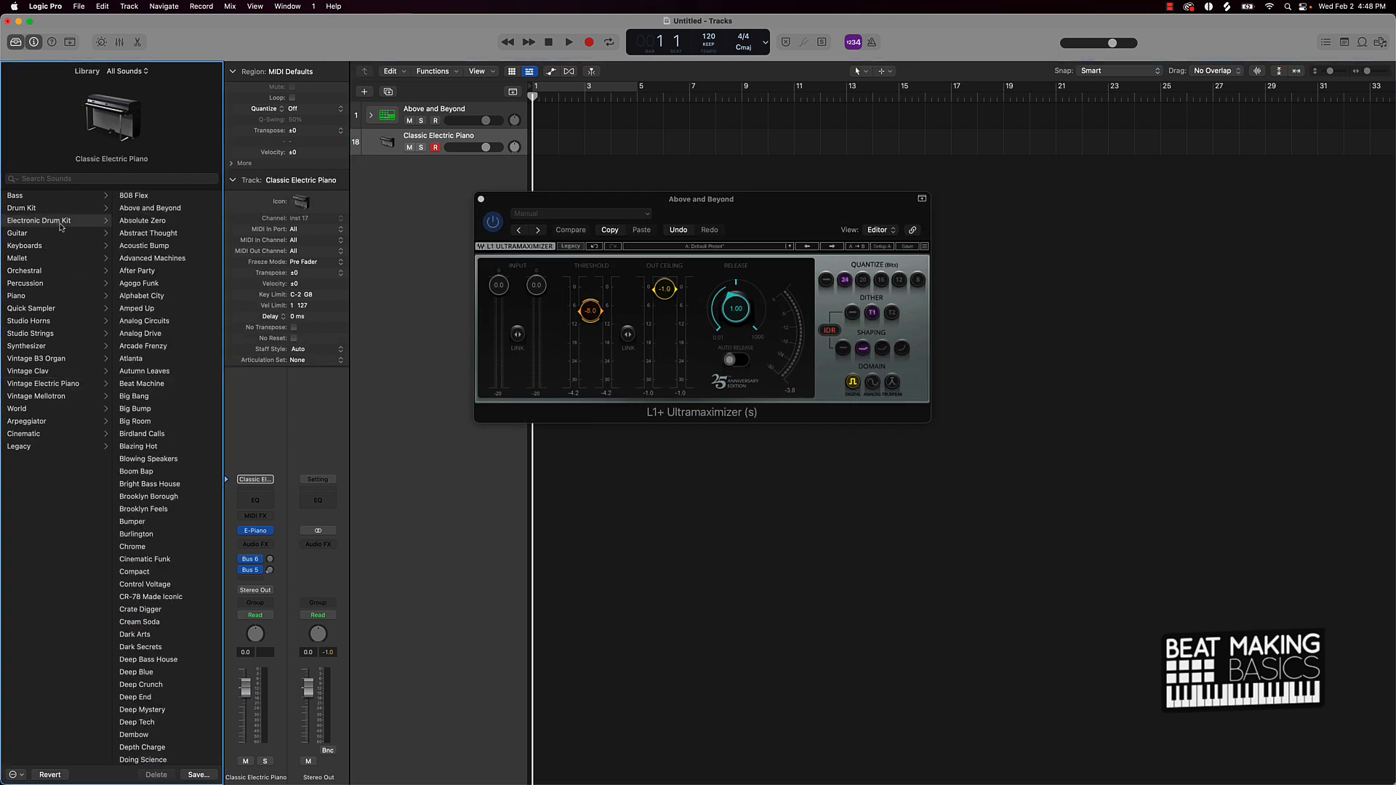
click(133, 195)
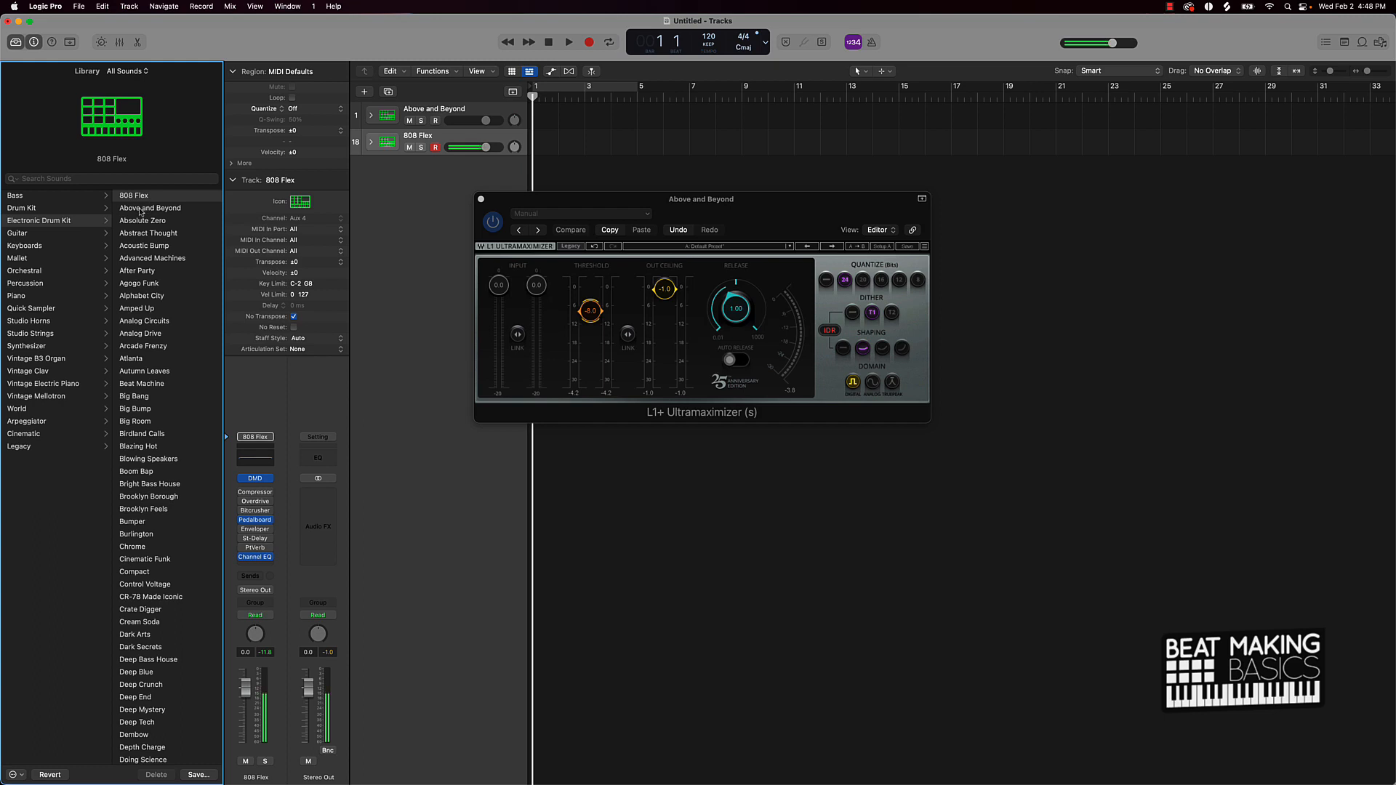
Step: Audition the CR-78 Made Iconic and Cream Soda kits, then load Lo-Fi Feels
click(149, 496)
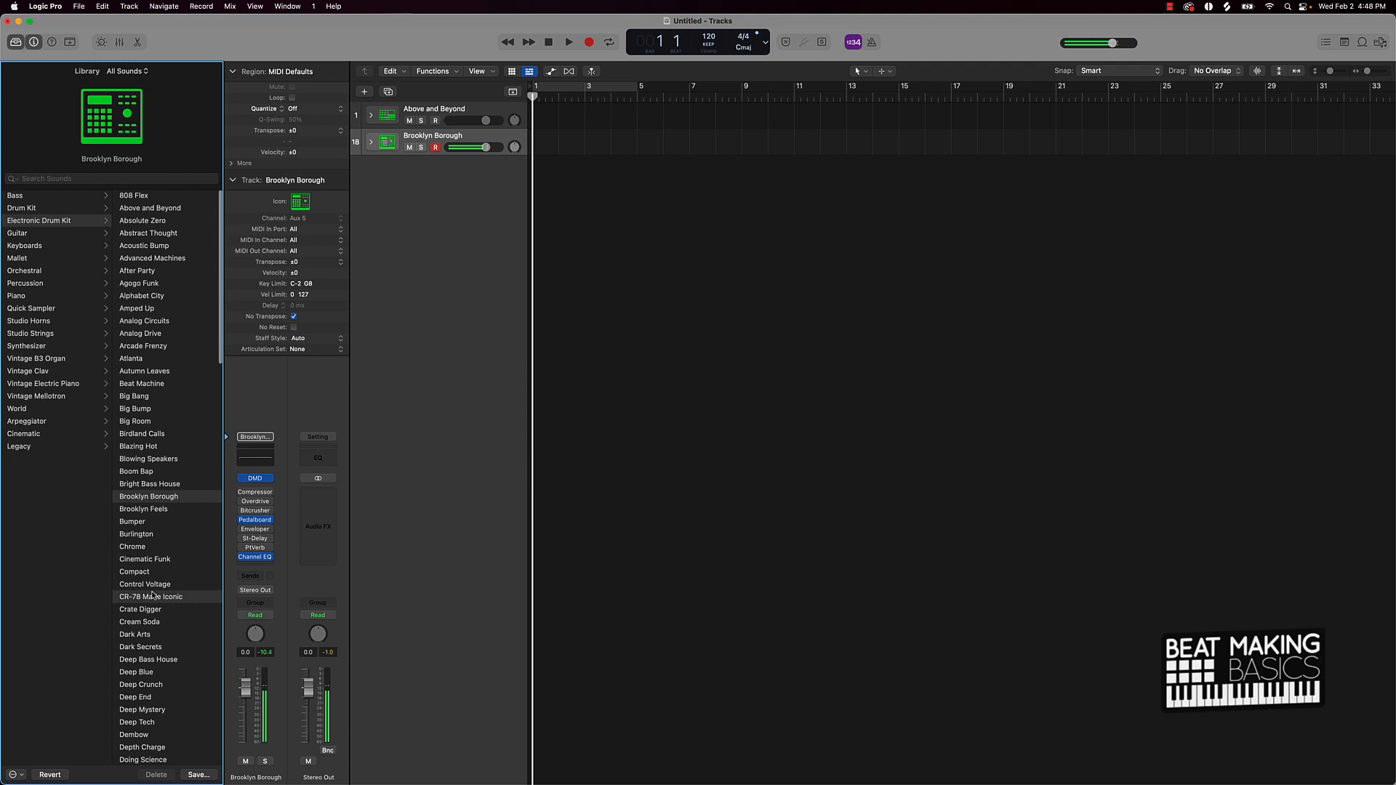
click(150, 597)
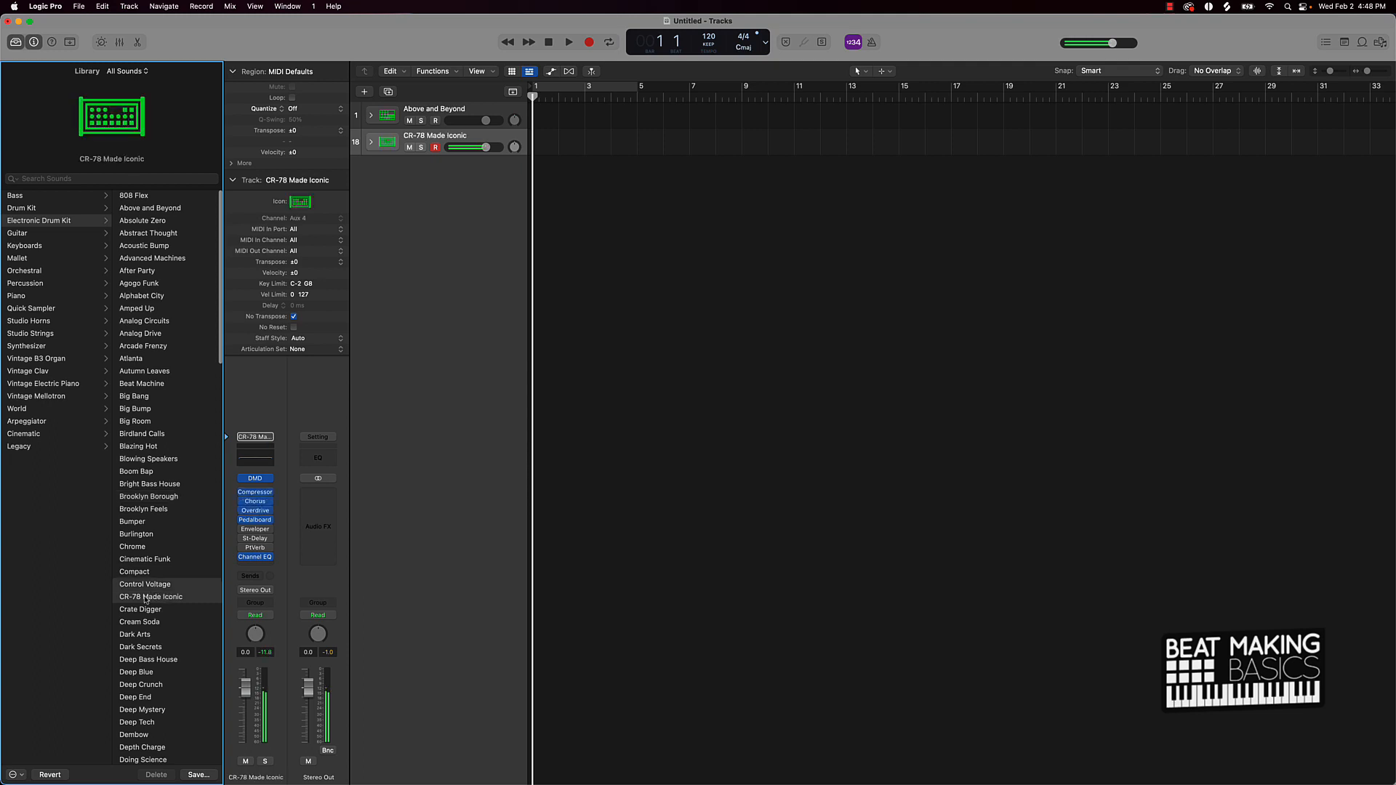
click(139, 609)
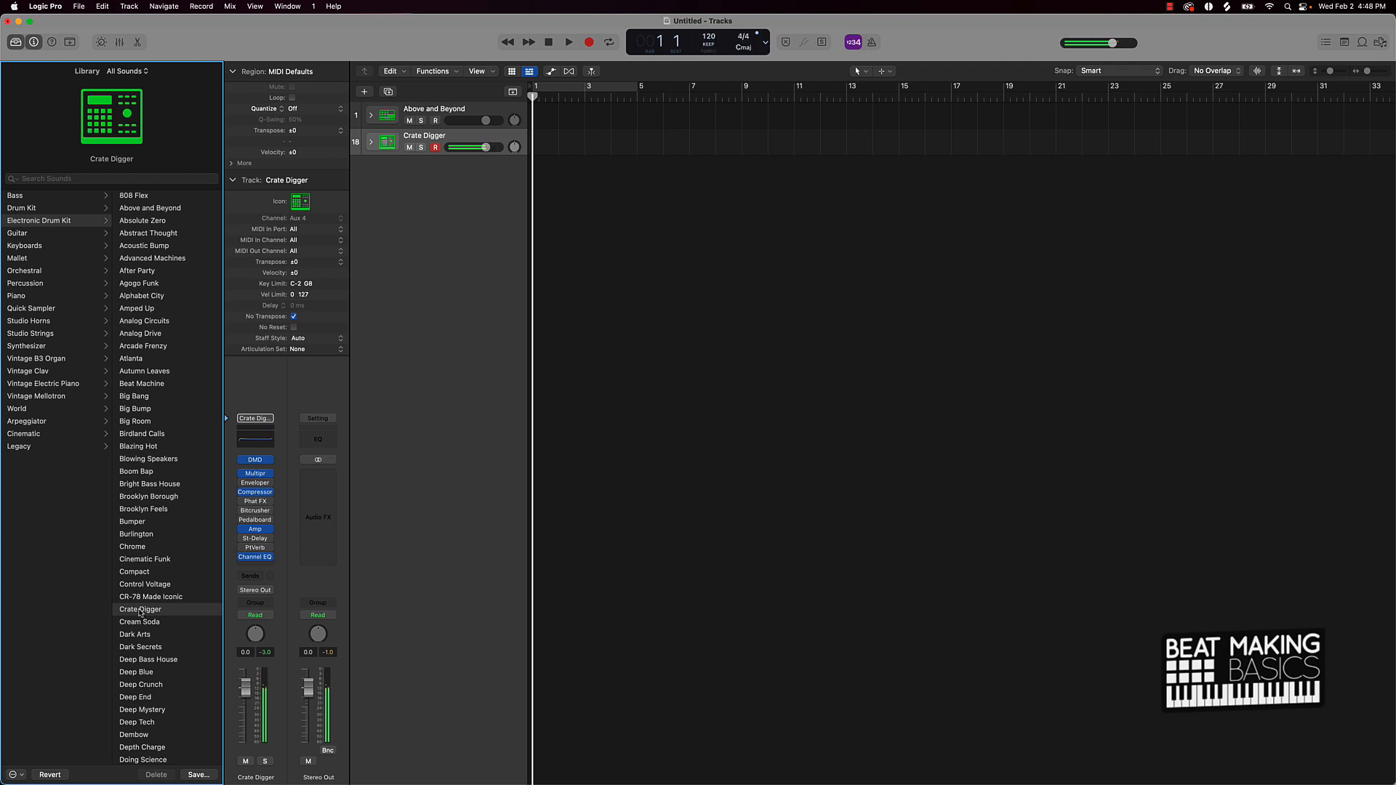
click(139, 622)
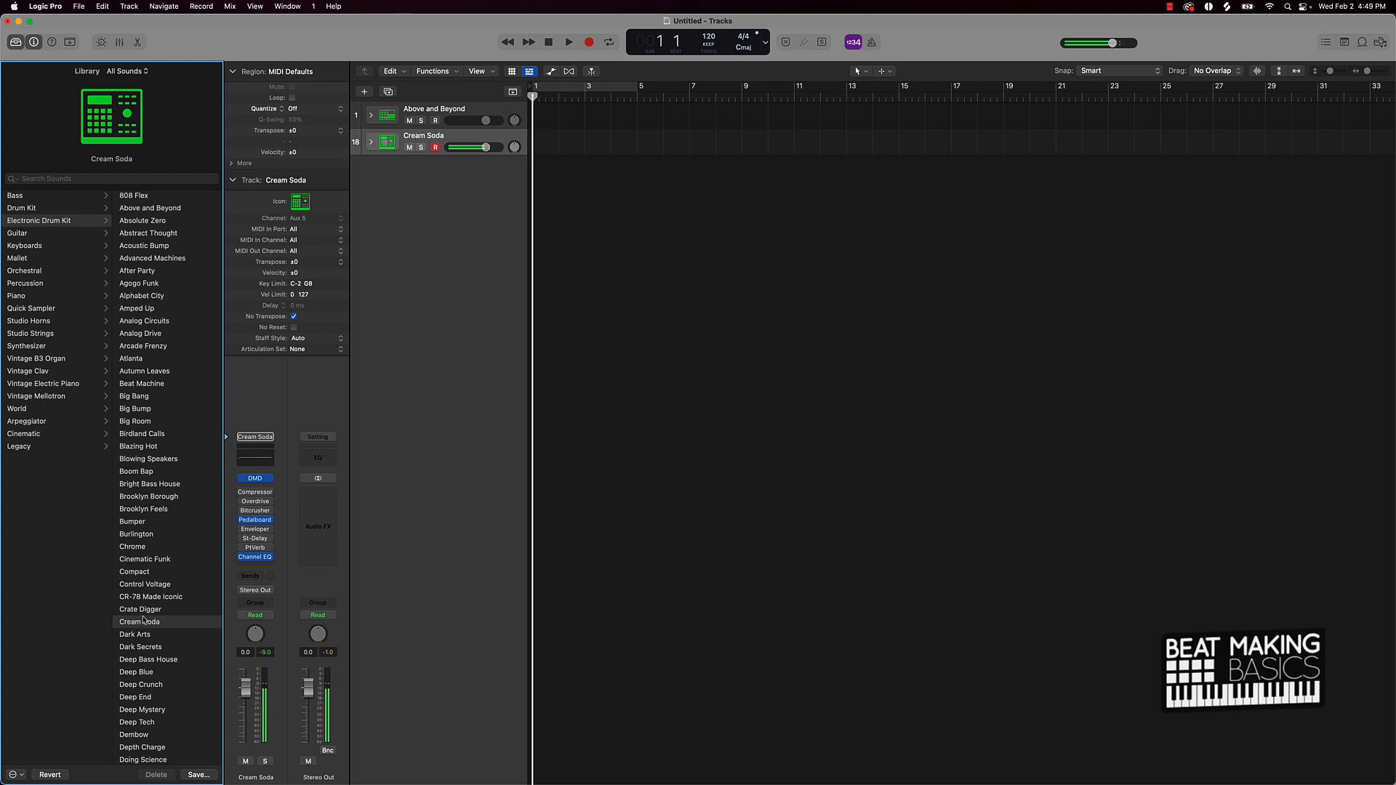
scroll(down, 3)
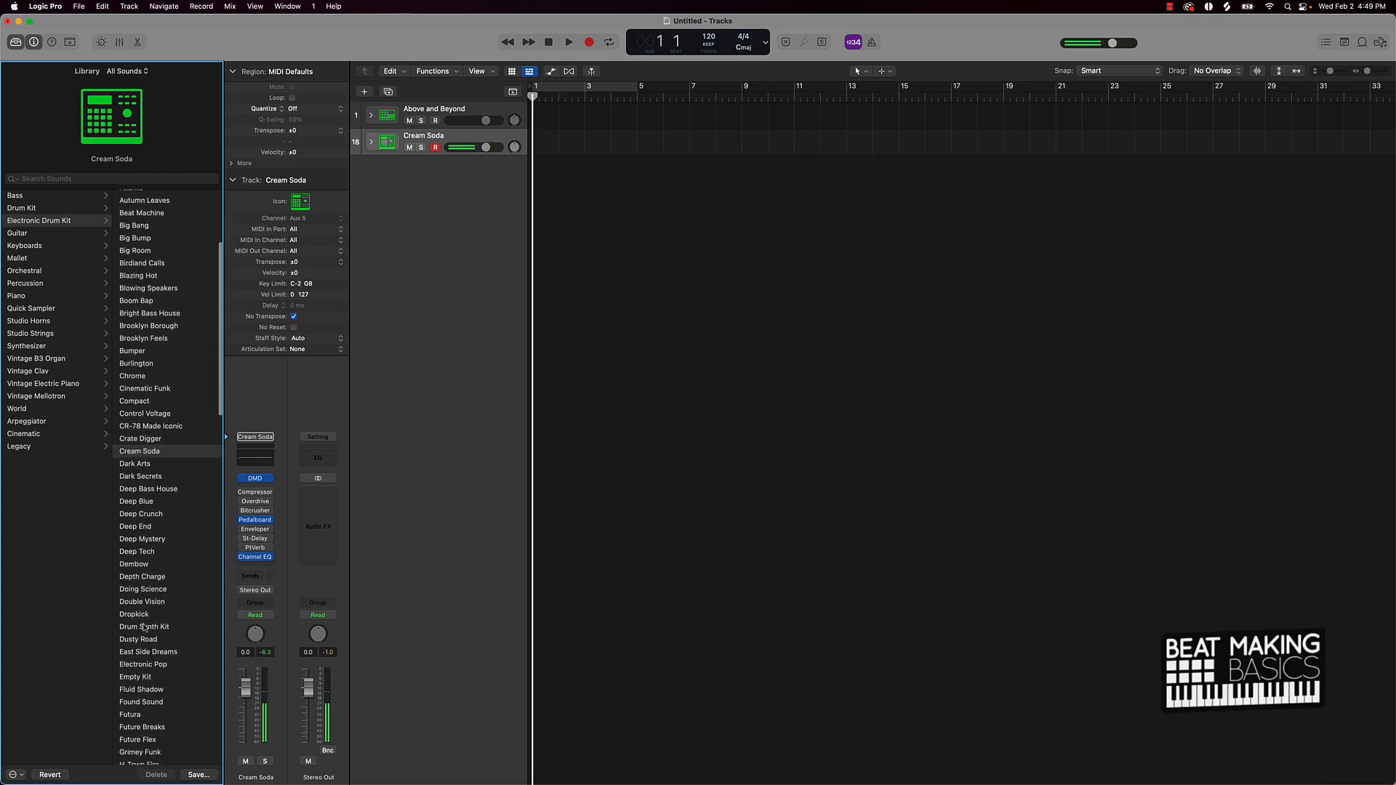
scroll(down, 3)
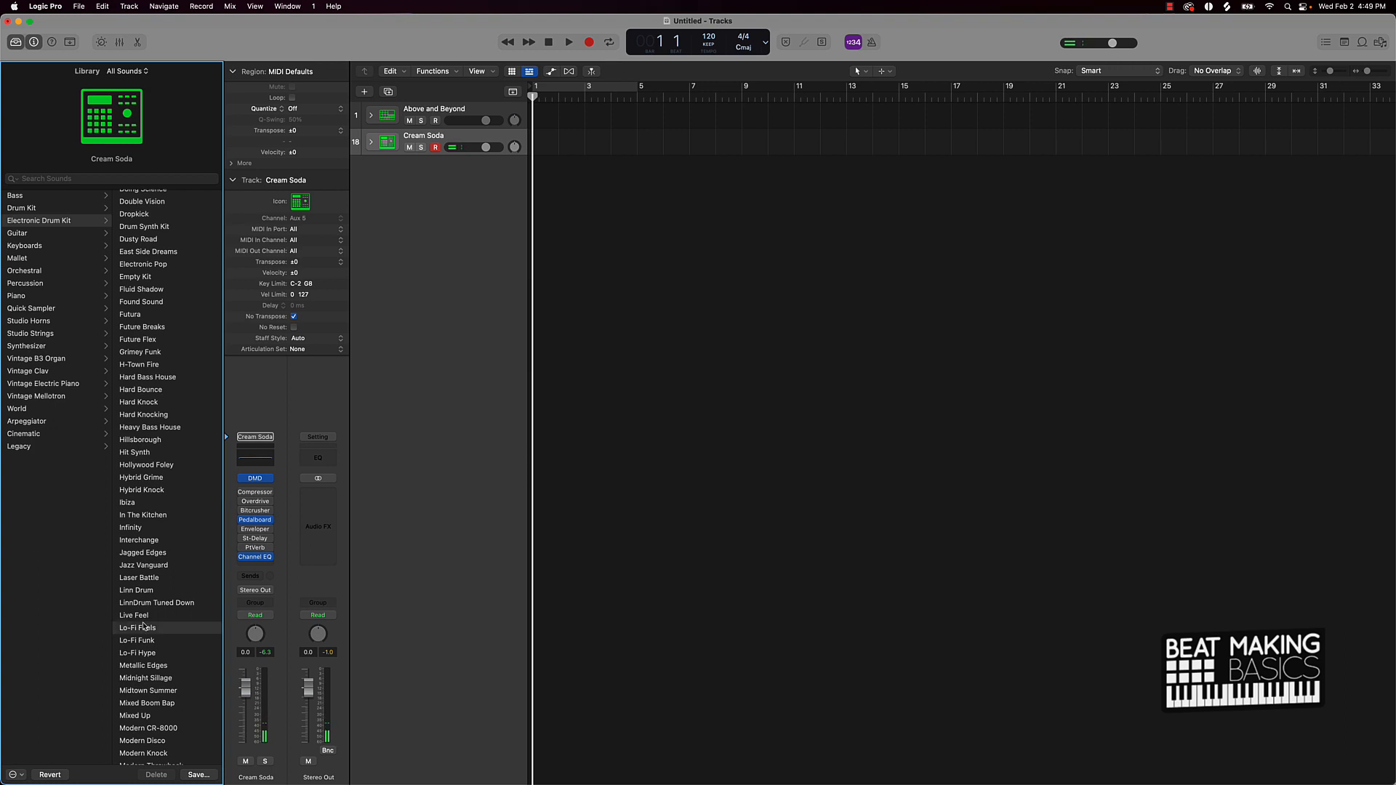
click(138, 627)
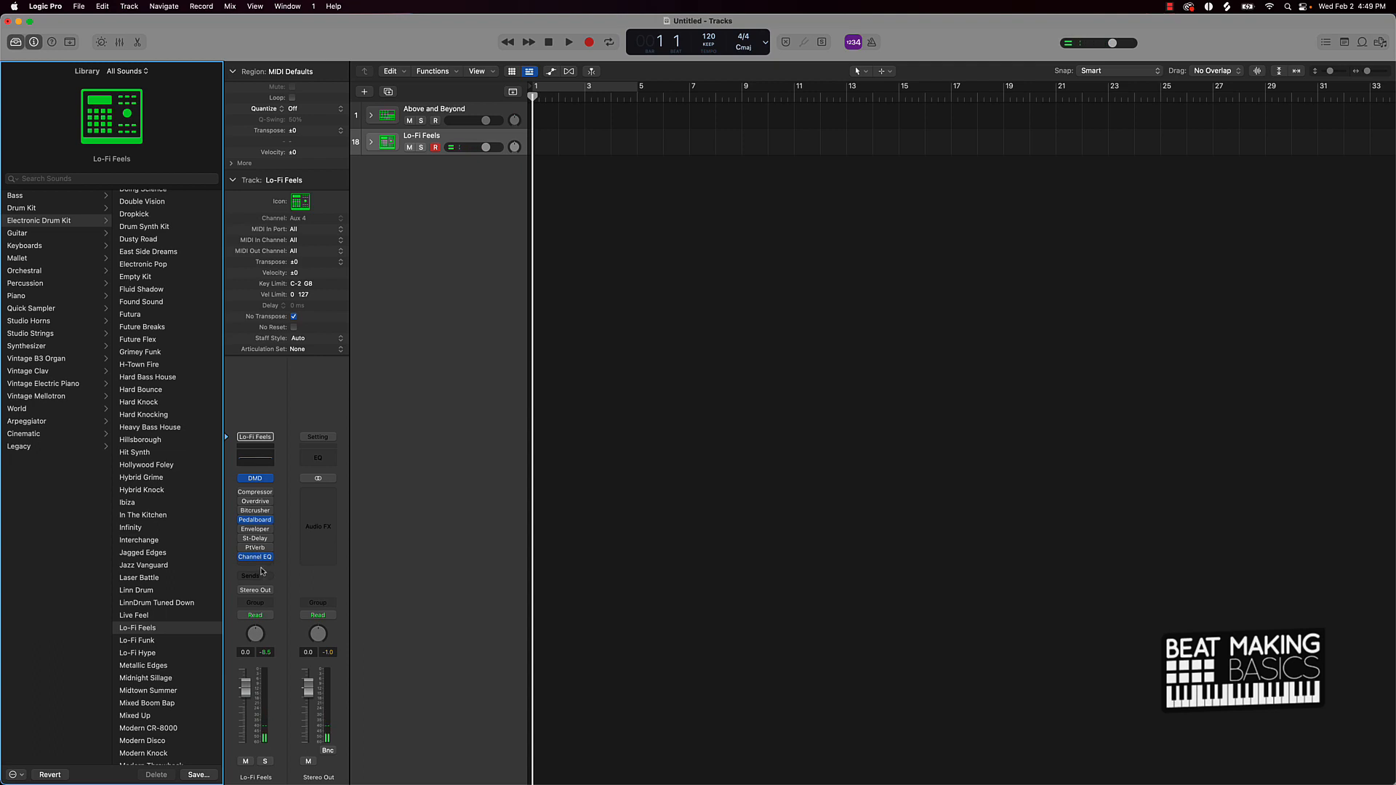
Step: Insert the stereo L1+ Ultramaximizer in an empty Audio FX slot on Lo-Fi Feels
click(255, 556)
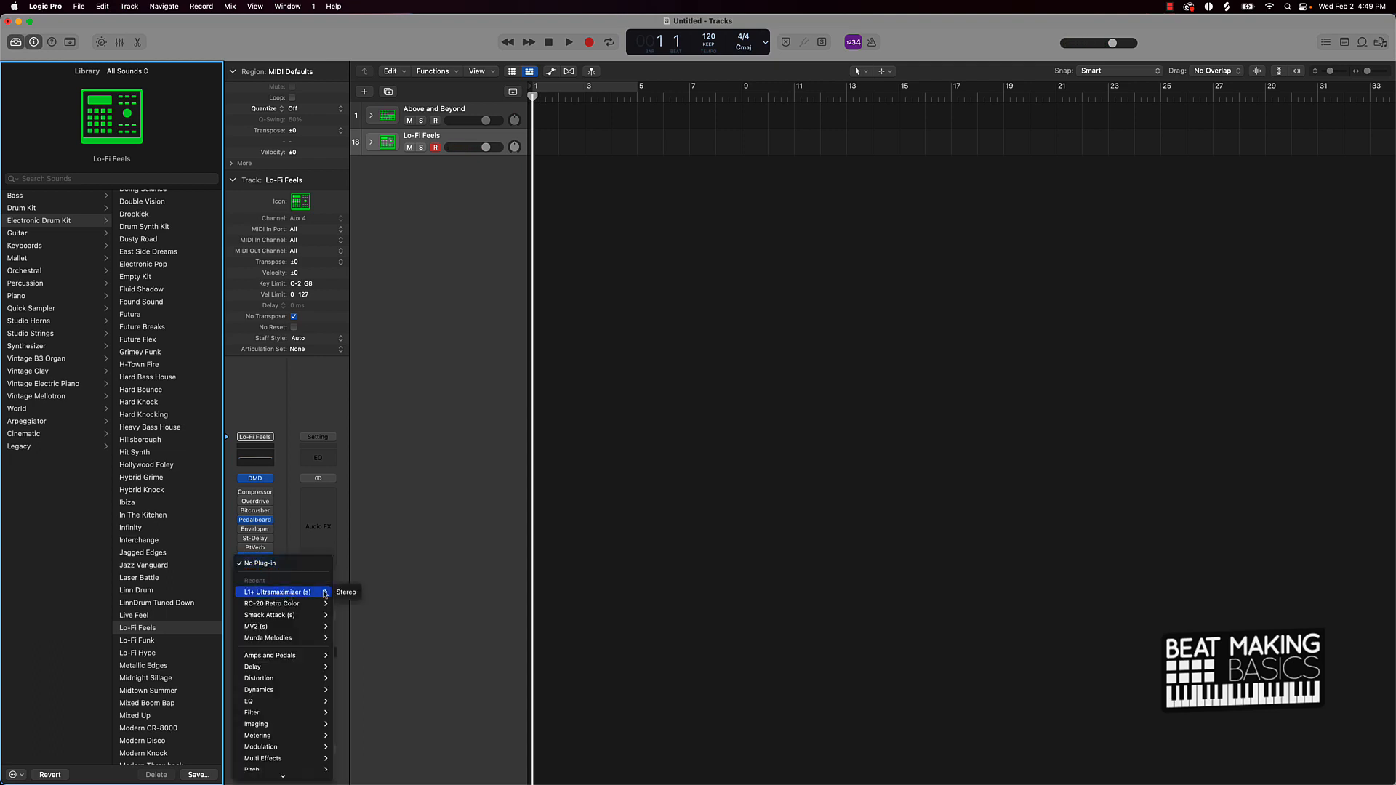
click(279, 592)
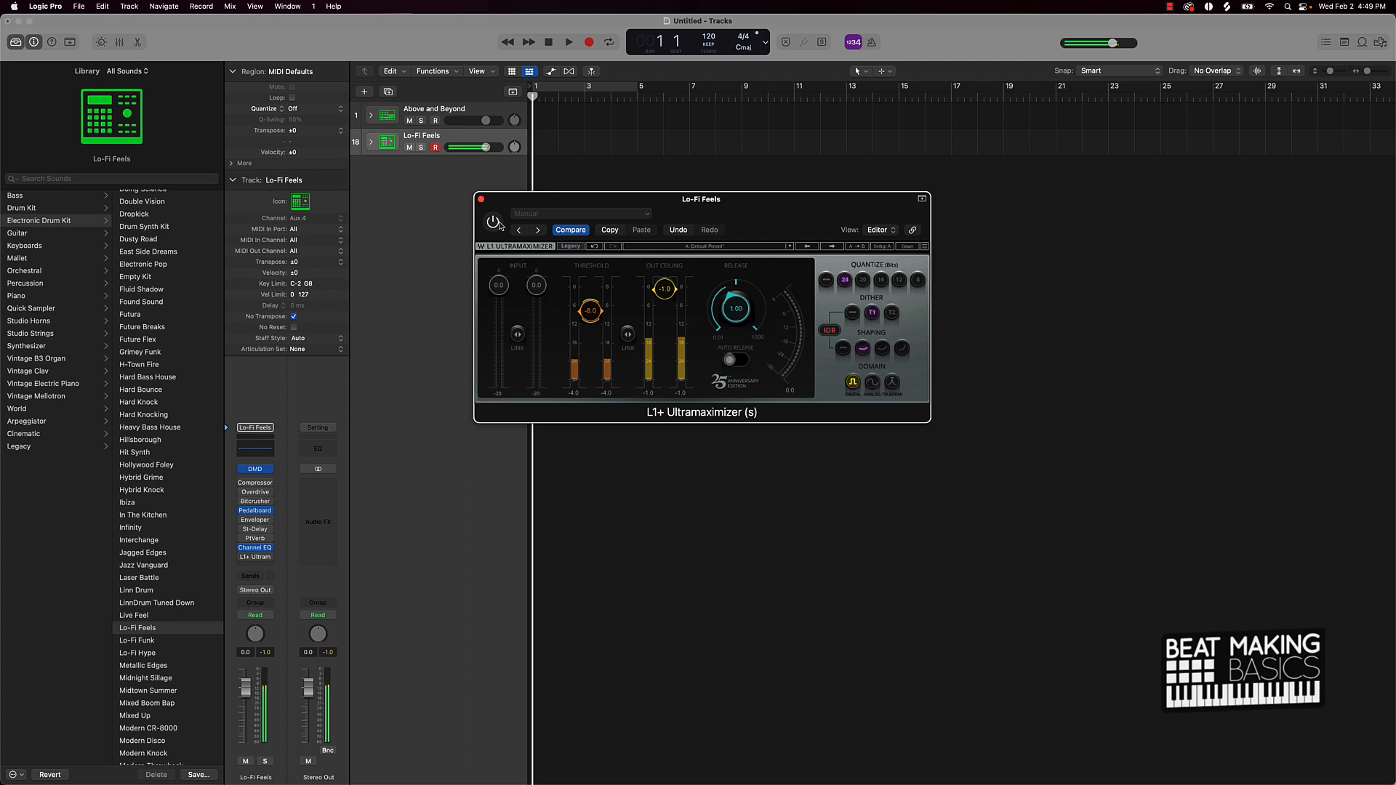
Step: Switch the Lo-Fi Feels limiter on and off to compare, then close its window
click(493, 222)
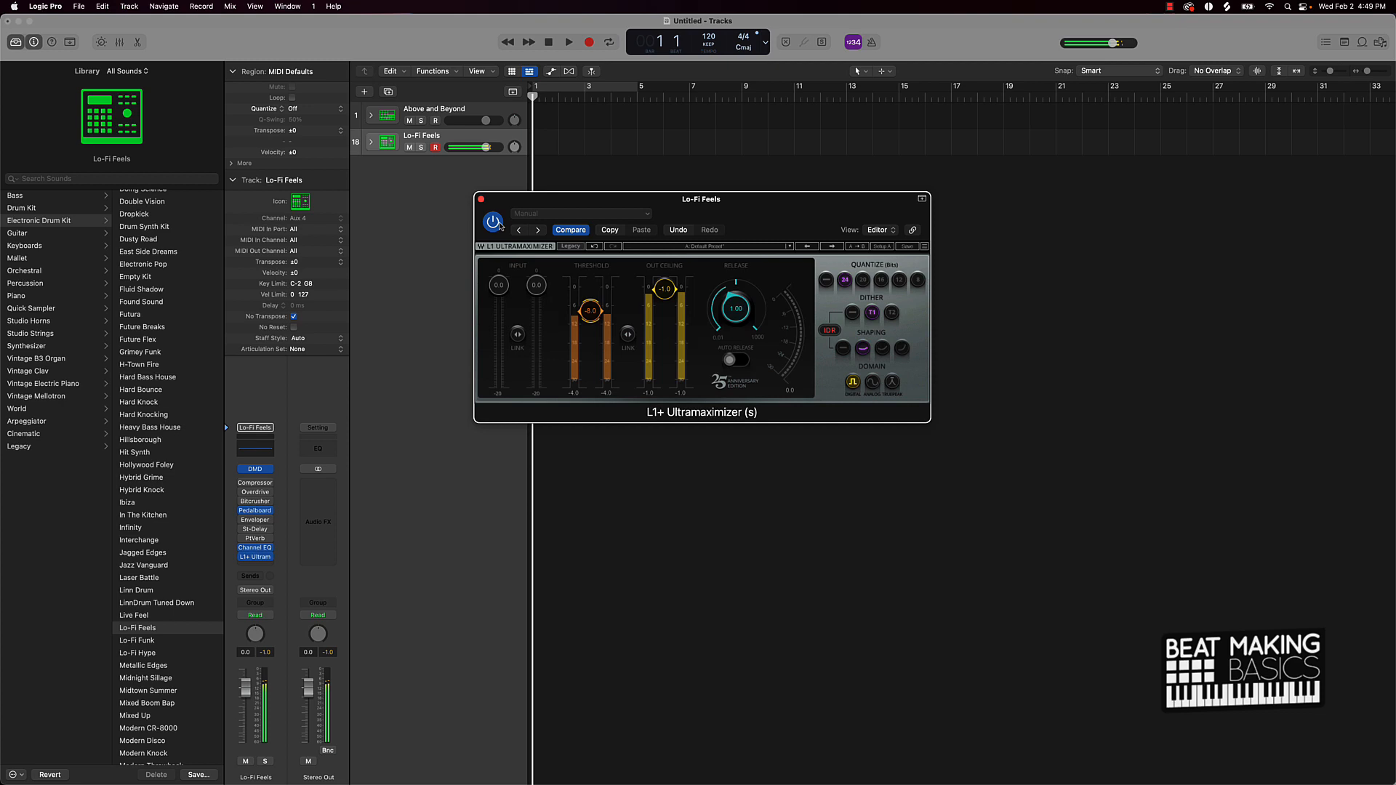
click(495, 221)
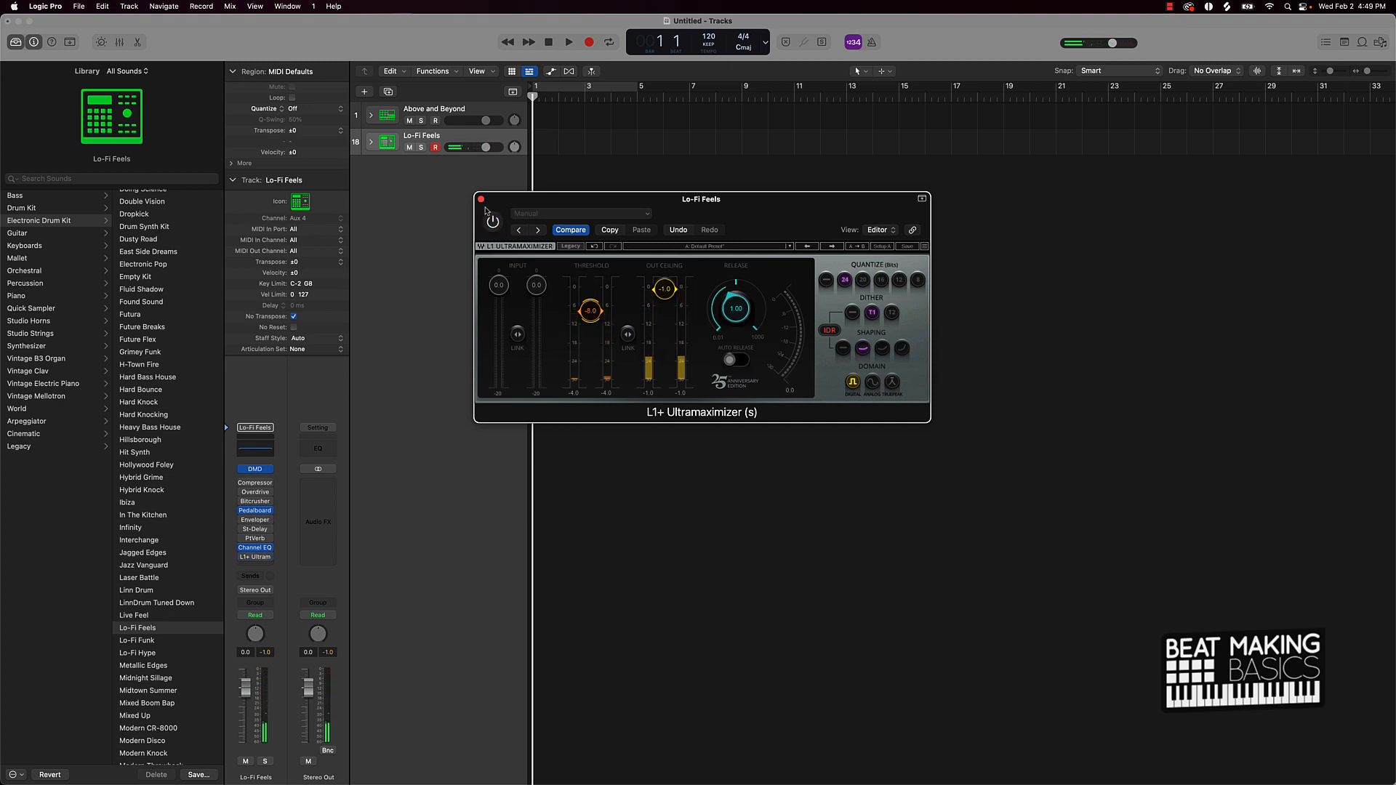
click(481, 199)
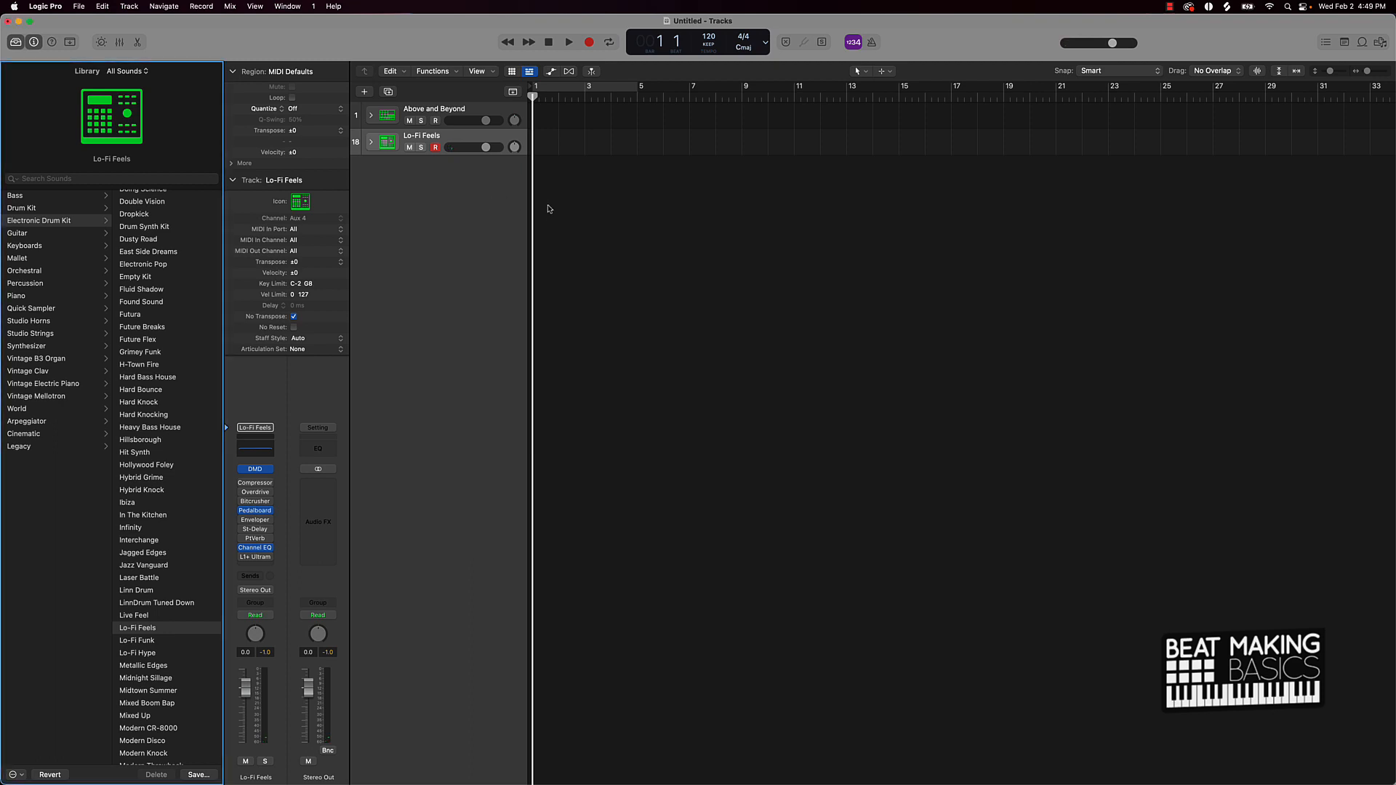